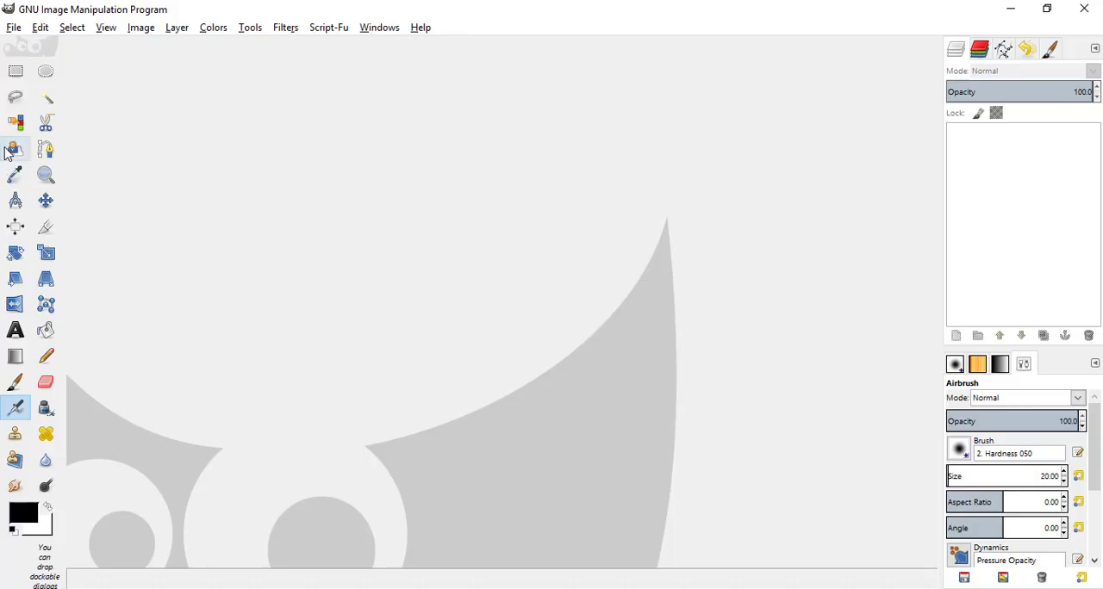
Create a new 1920 × 1080 px image with File > New.
click(10, 26)
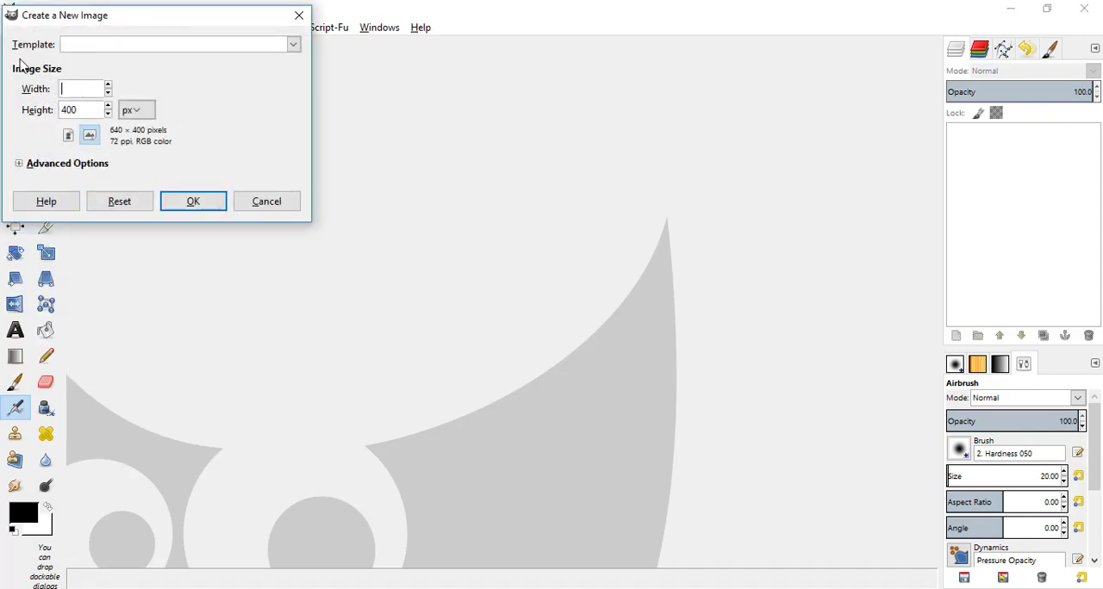
text(1920)
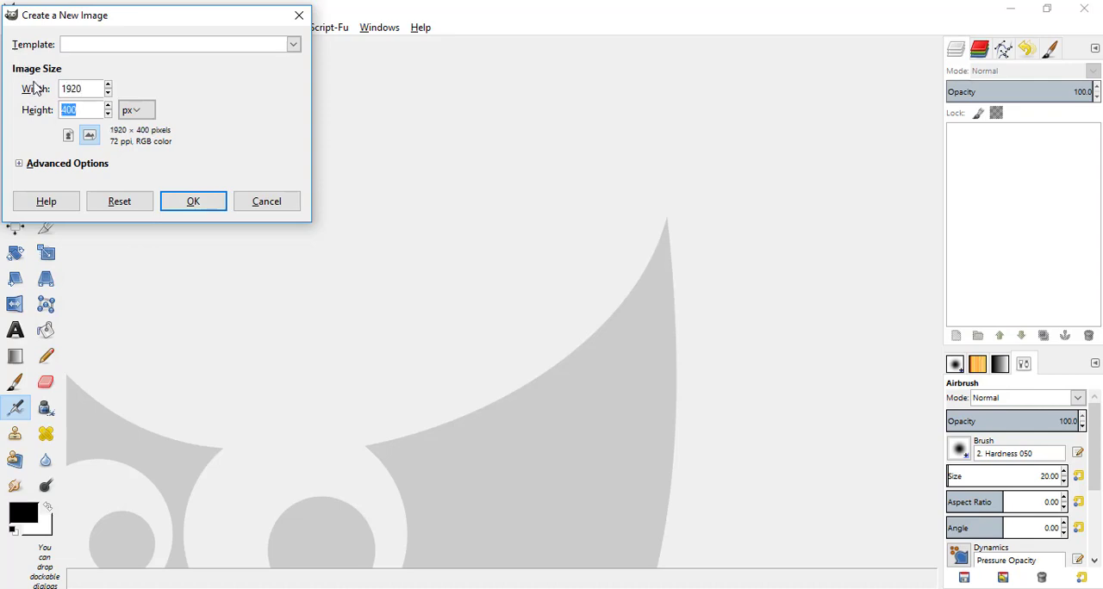
text(108)
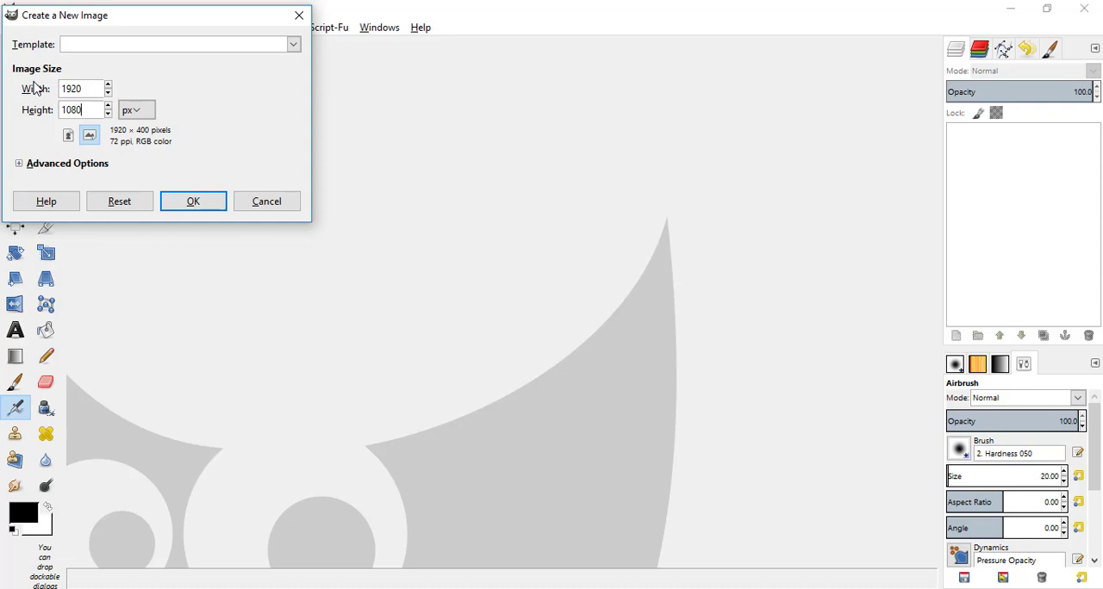
click(193, 201)
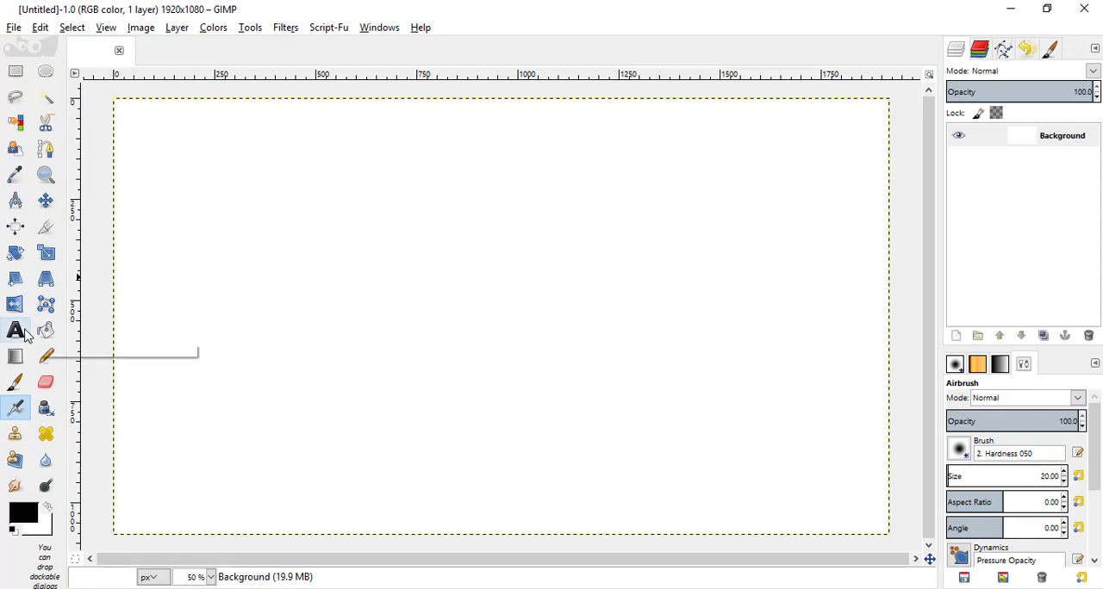
Choose the Text tool with the Impact Condensed font.
click(12, 331)
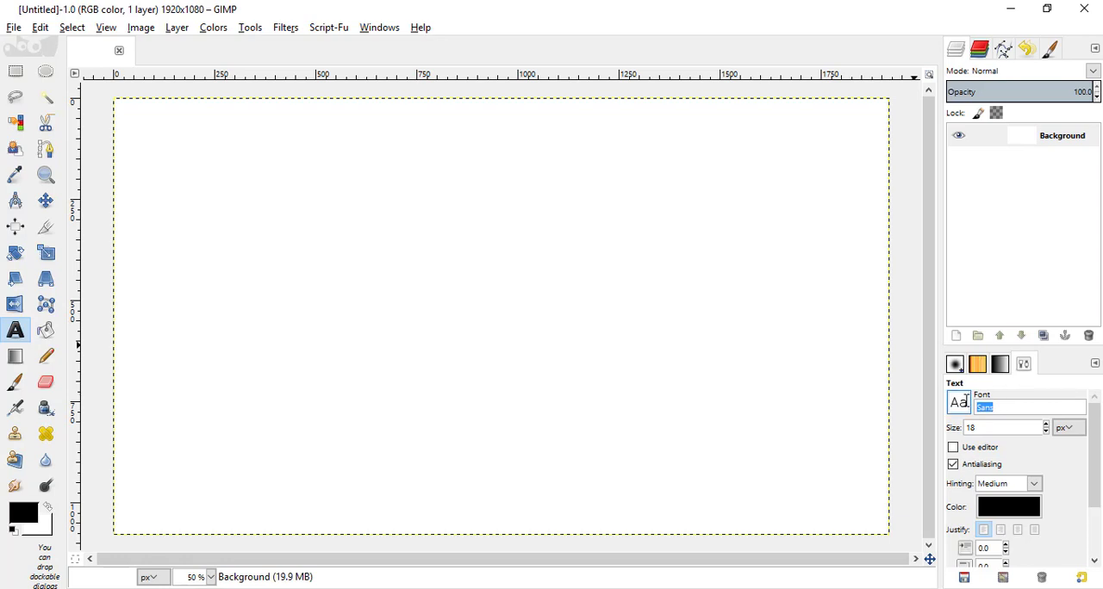
text(im)
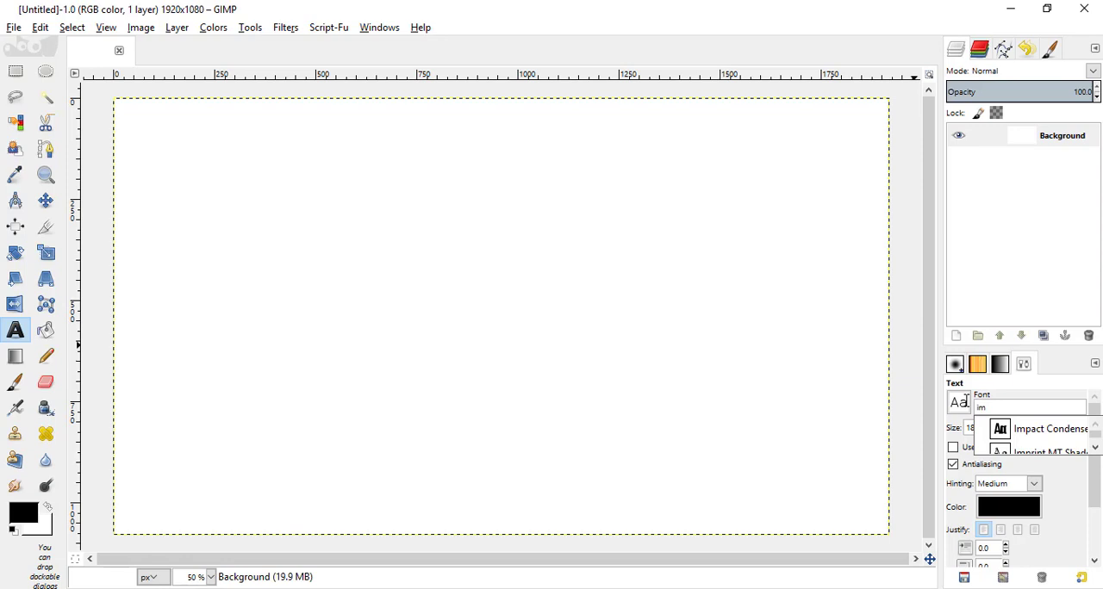
click(1044, 428)
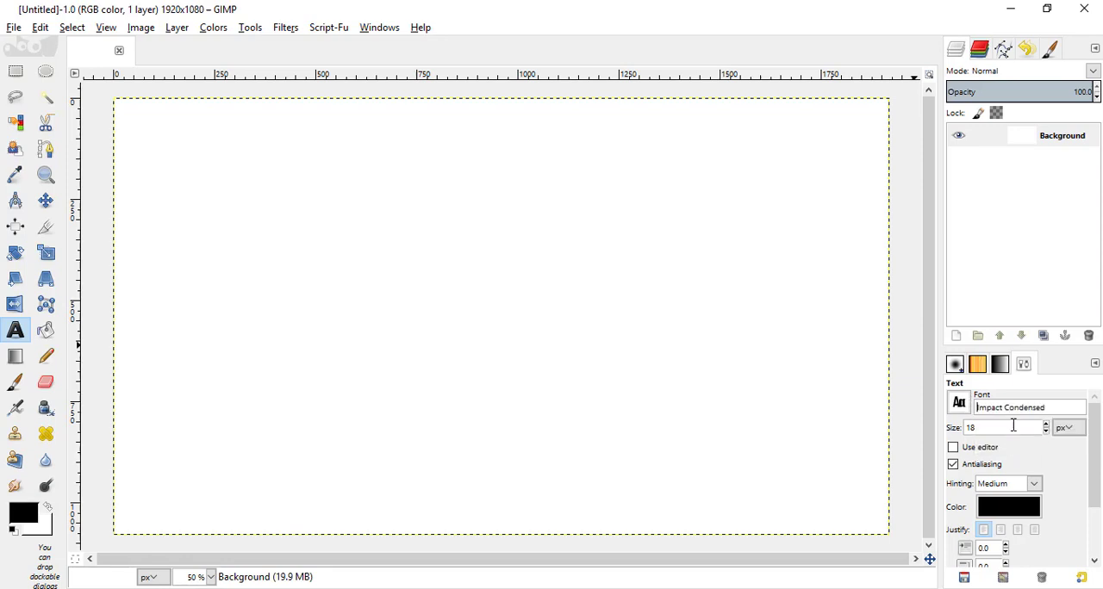
mouse_move(230, 271)
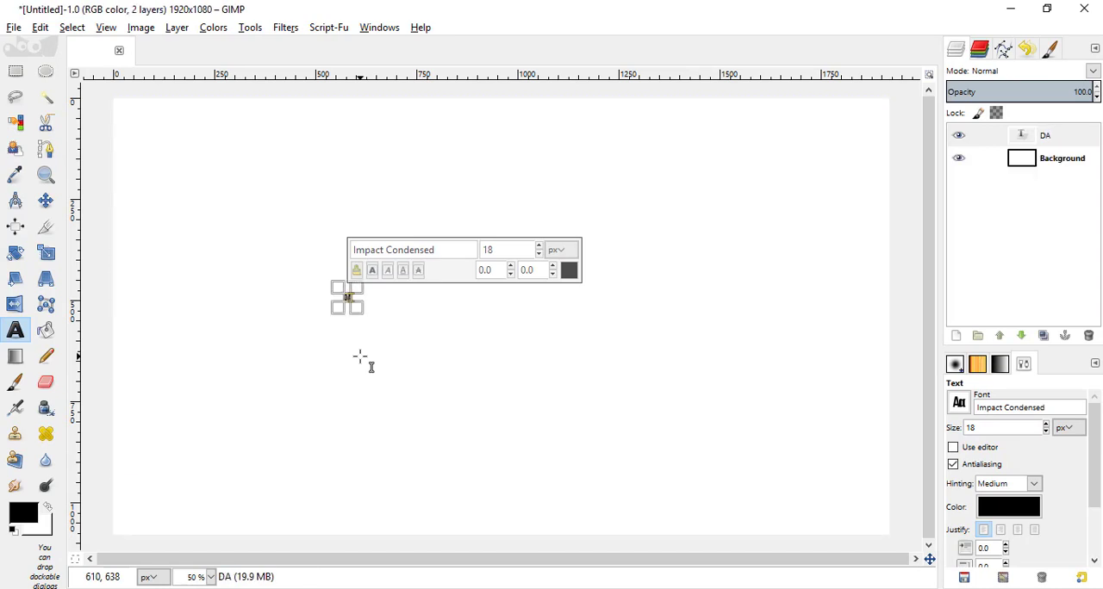
Type DANIEL on the canvas and enlarge the text to 276 px.
text(DANIE)
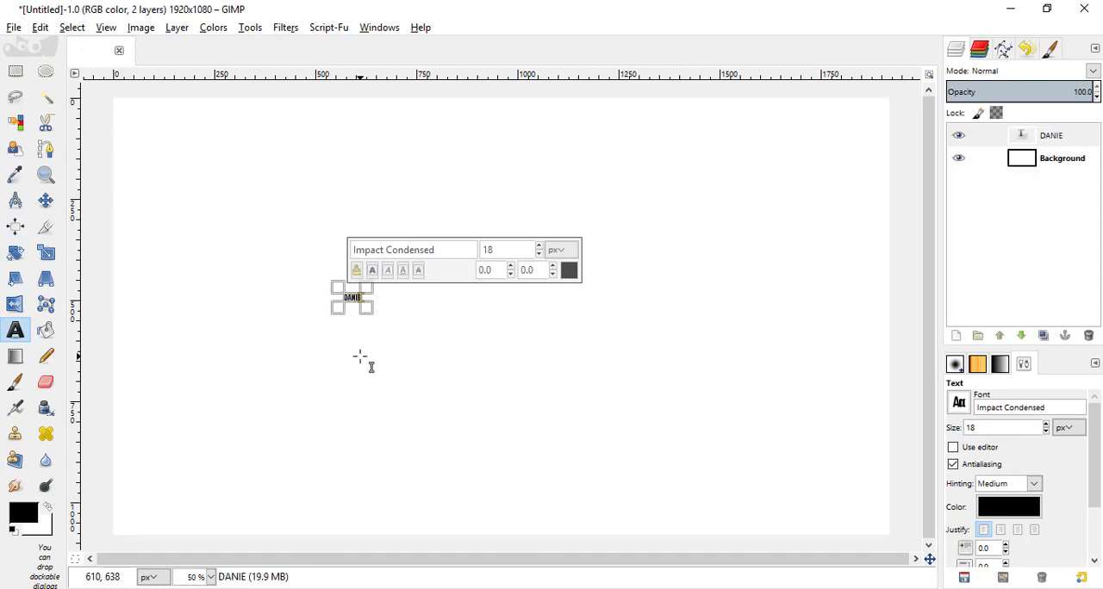
text(L)
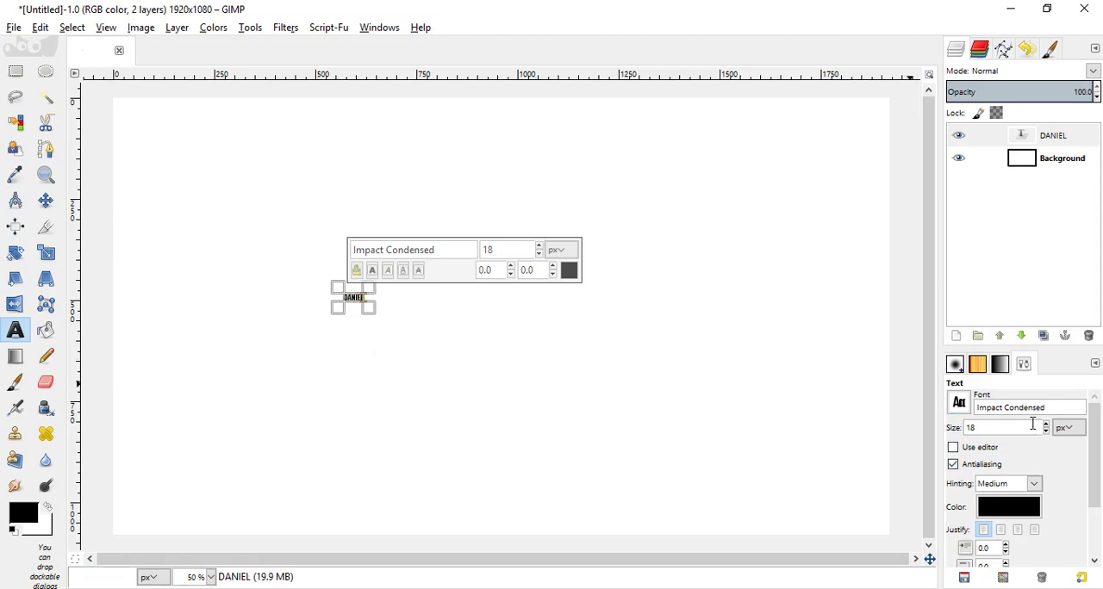
text(196)
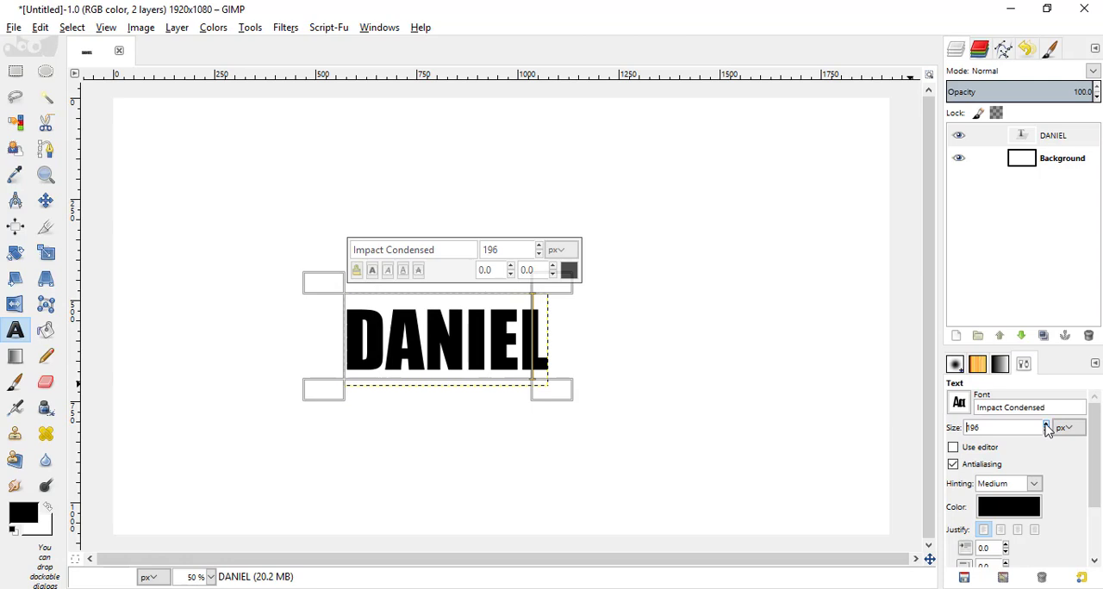
click(1044, 424)
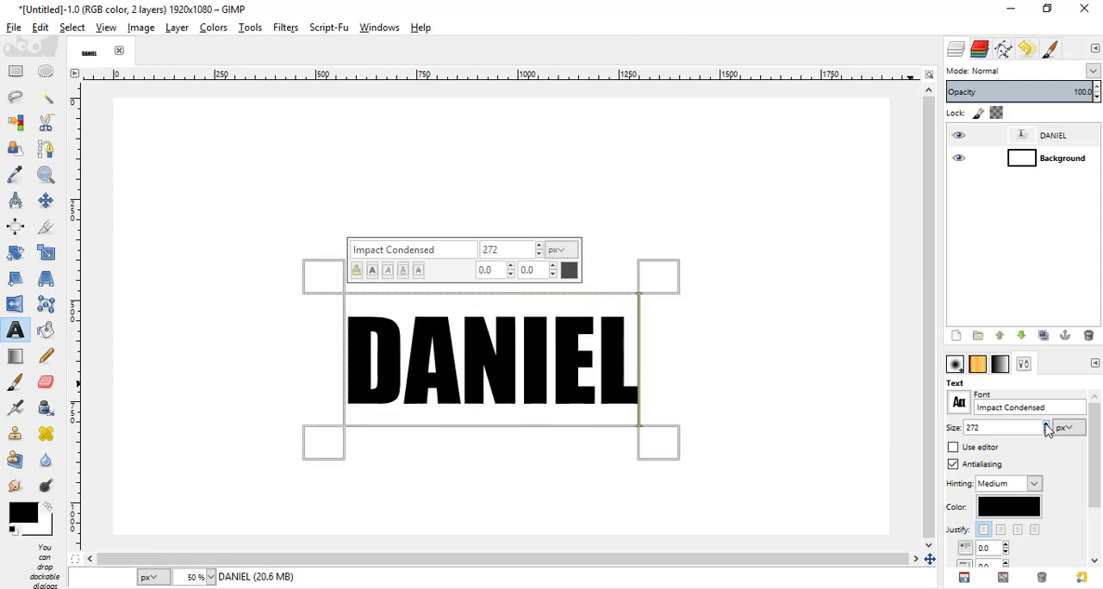
click(1044, 424)
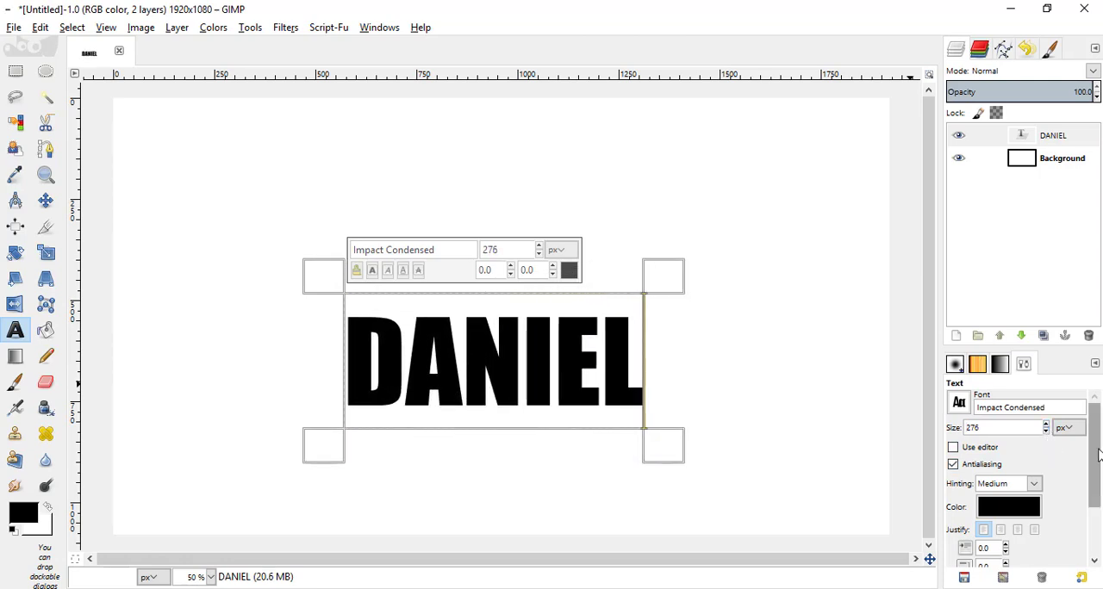
Increase DANIEL's letter spacing to about 78.
scroll(down, 3)
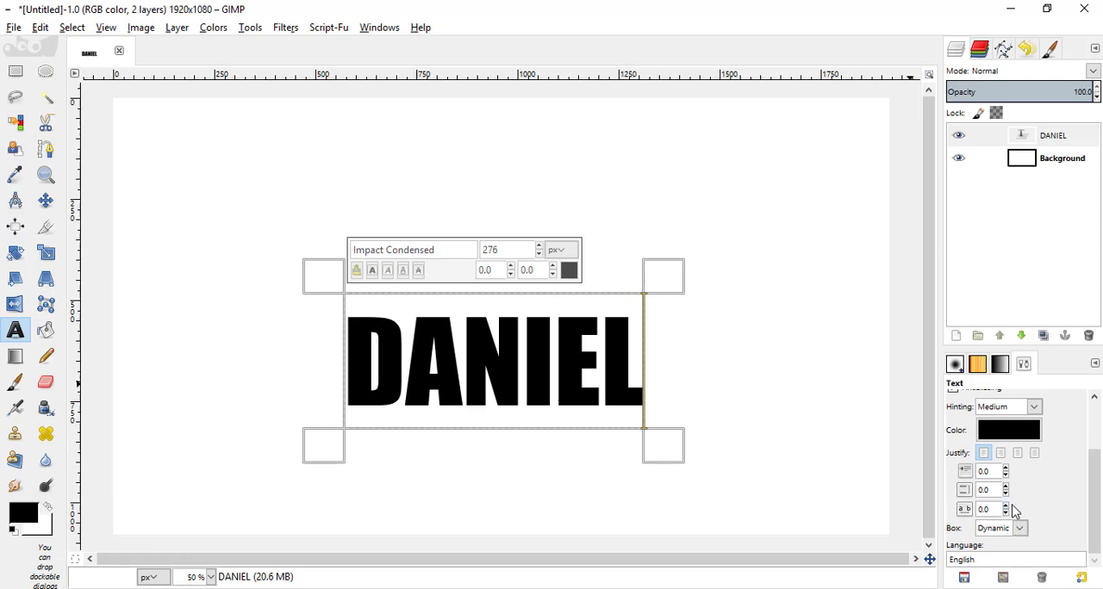
mouse_move(1019, 523)
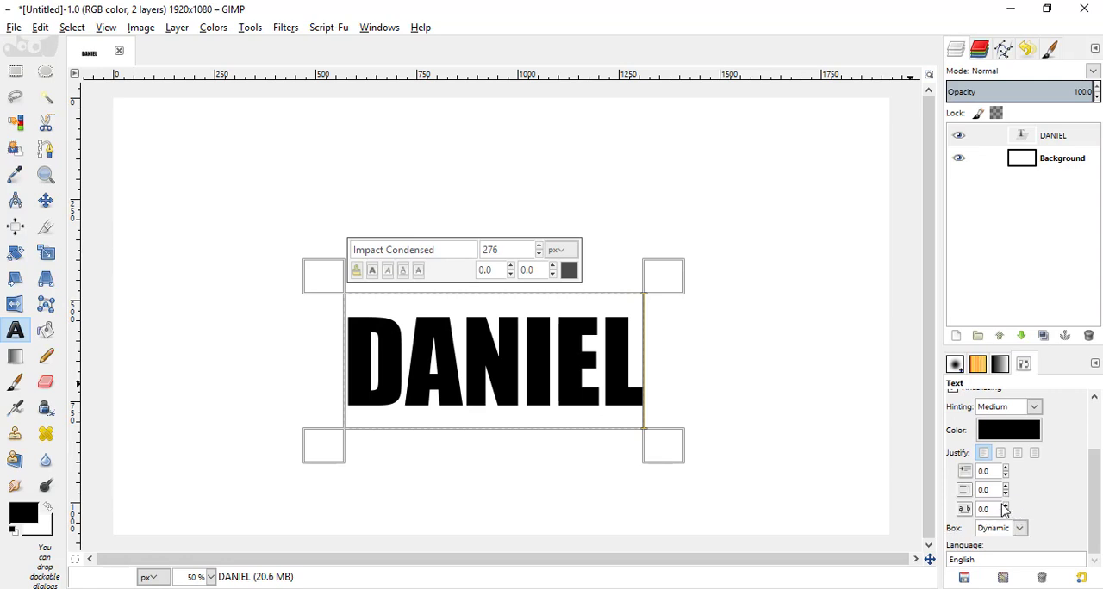
click(1012, 525)
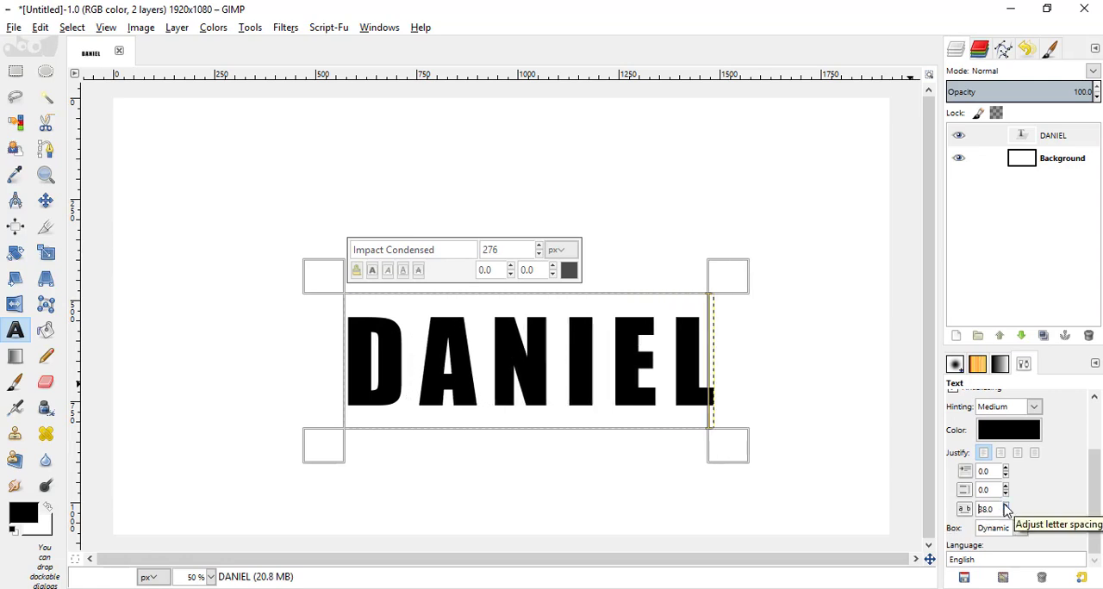
click(1012, 526)
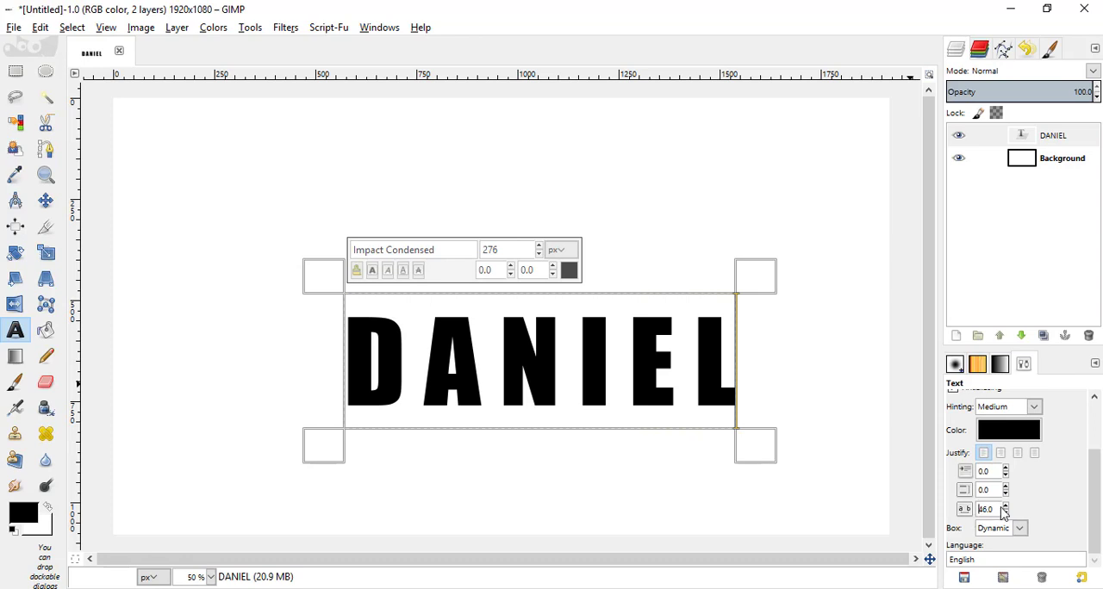
click(1010, 503)
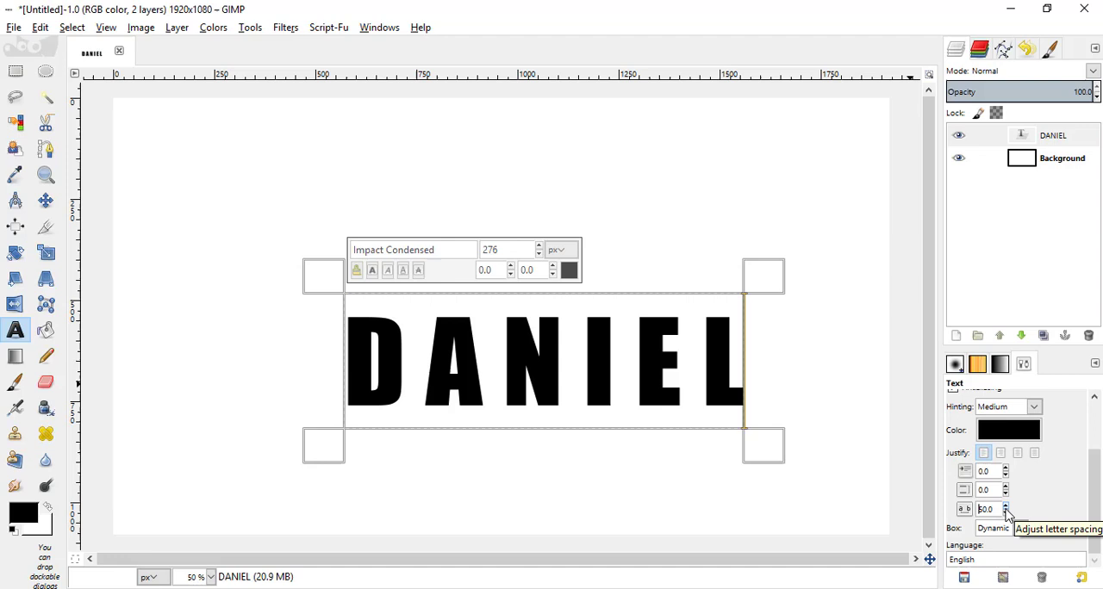
click(1015, 503)
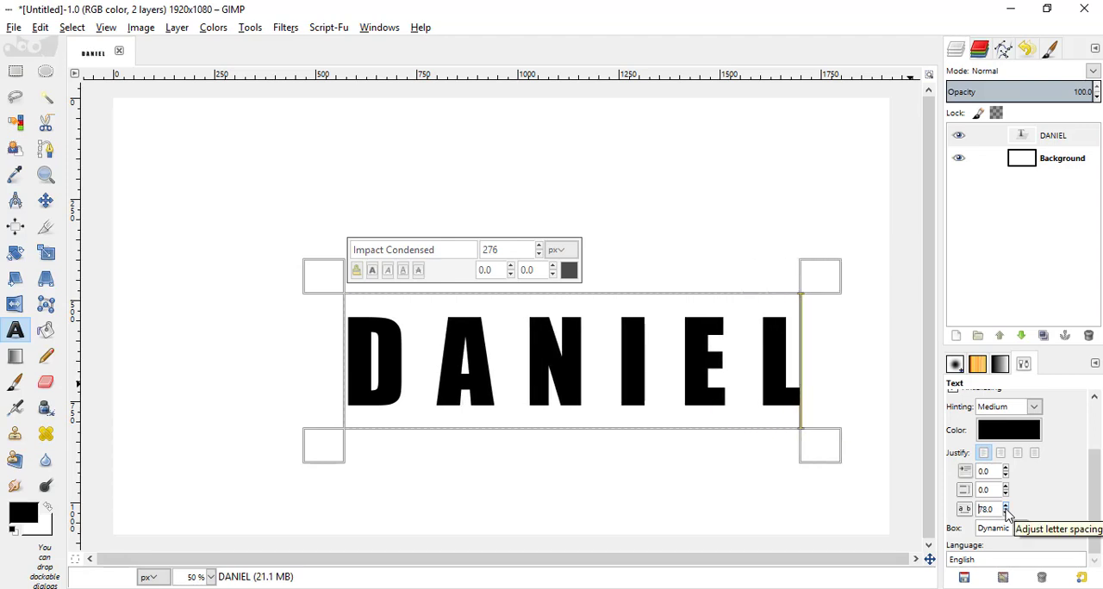
click(14, 226)
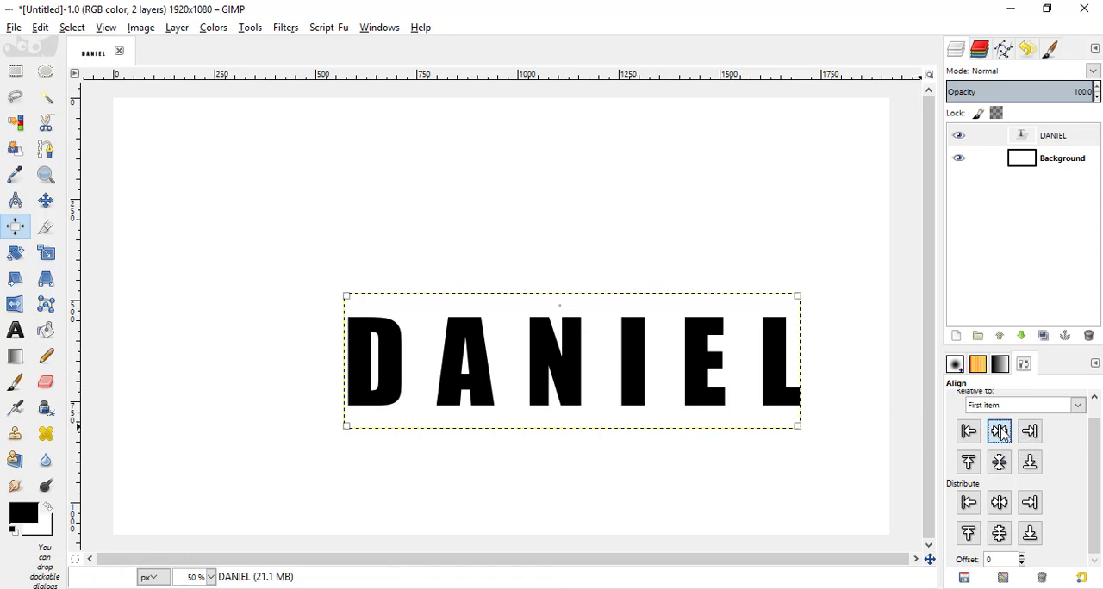
Center DANIEL horizontally and apply Layer to Image Size to its text layer.
click(999, 433)
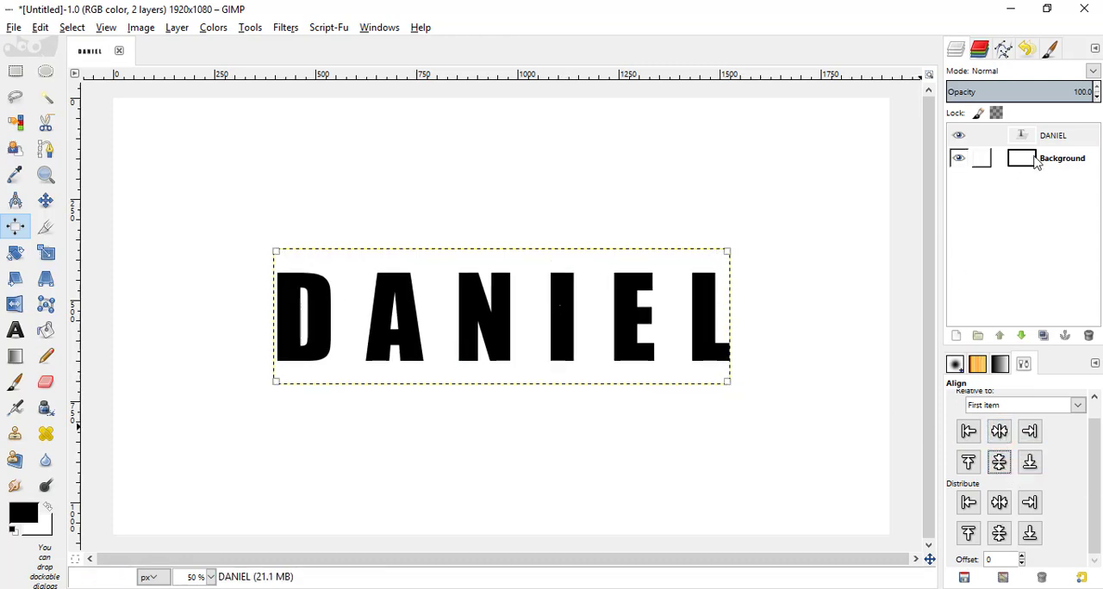
click(1026, 135)
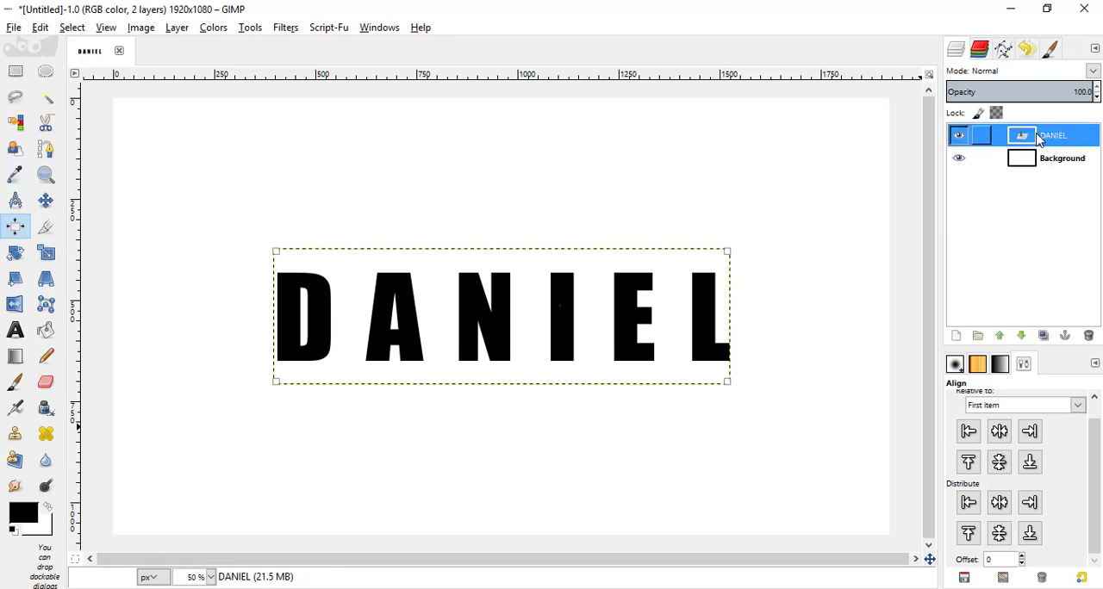
mouse_move(1069, 139)
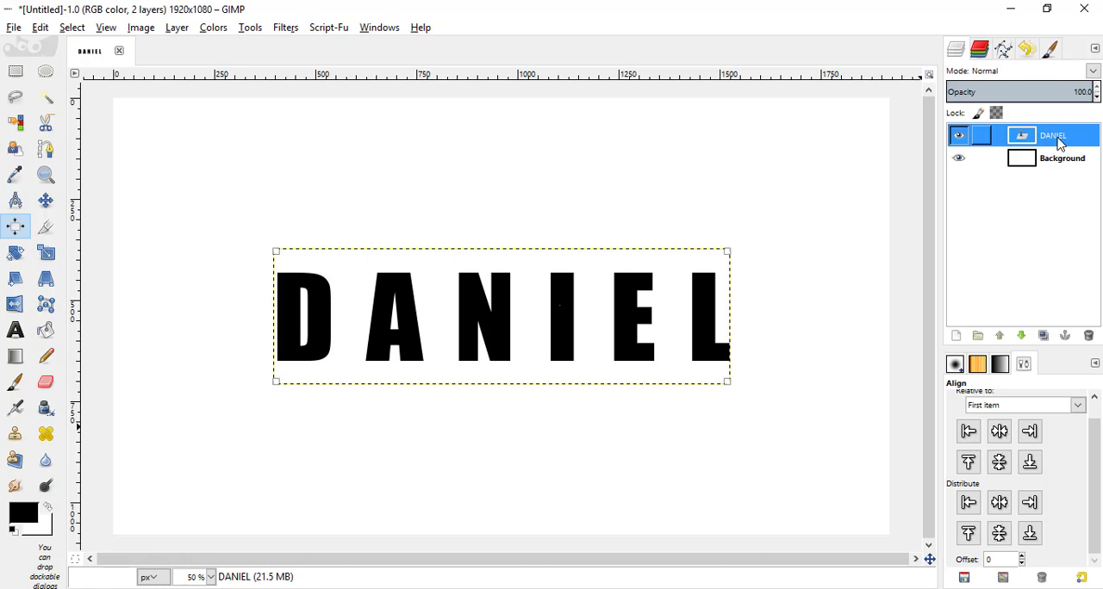
right_click(1056, 134)
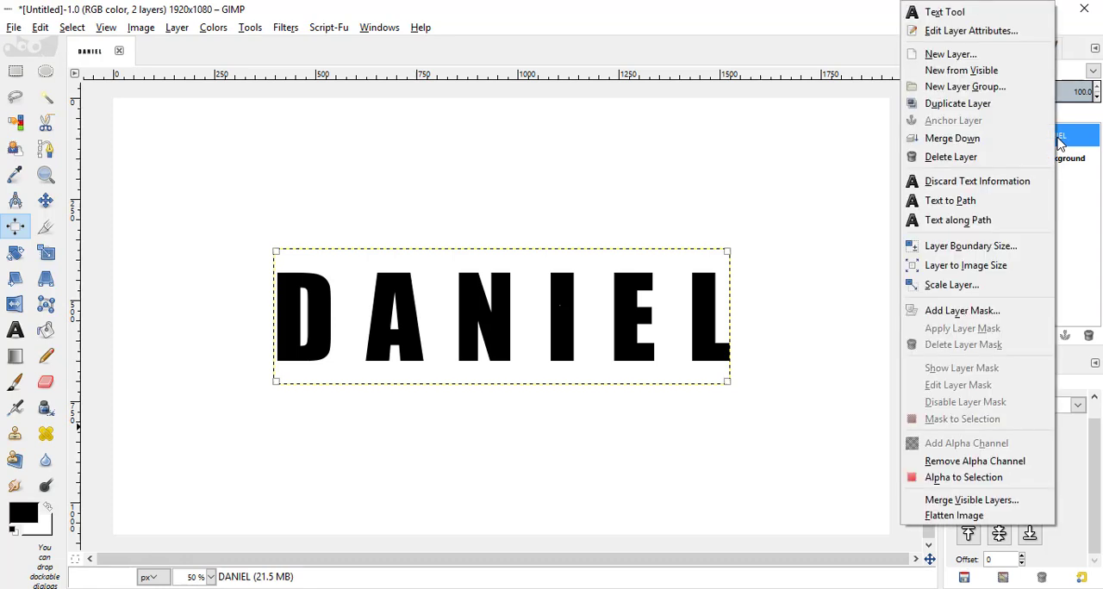
mouse_move(965, 264)
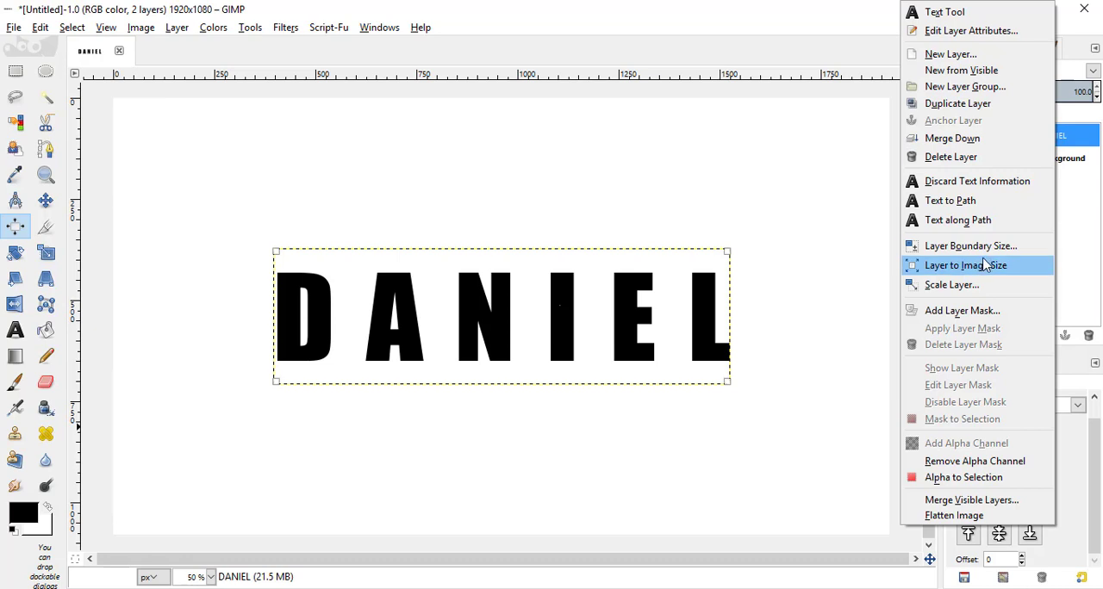
mouse_move(978, 265)
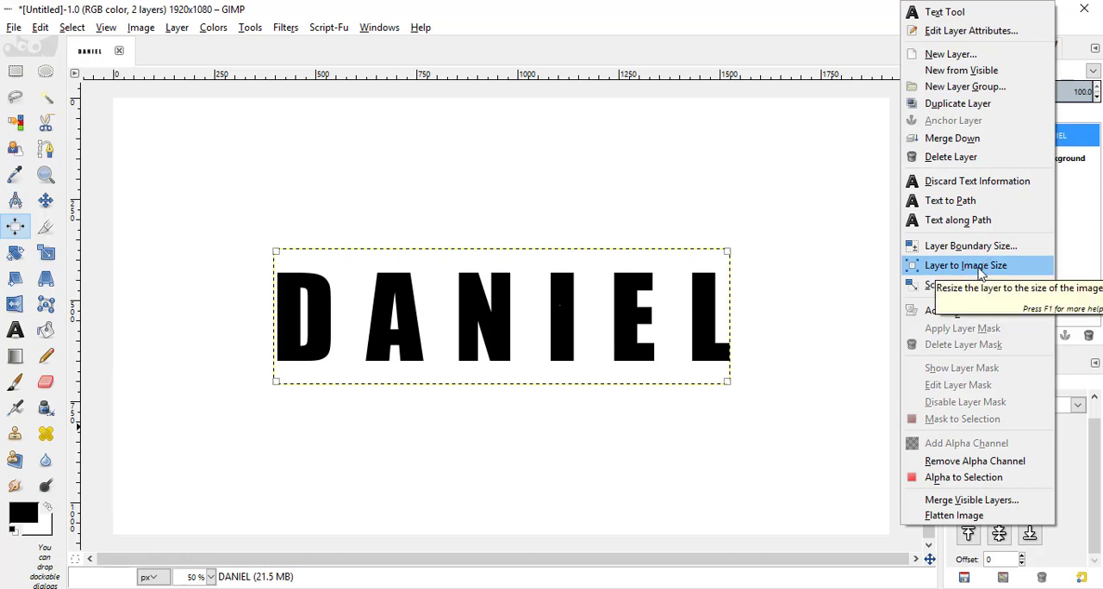
click(966, 266)
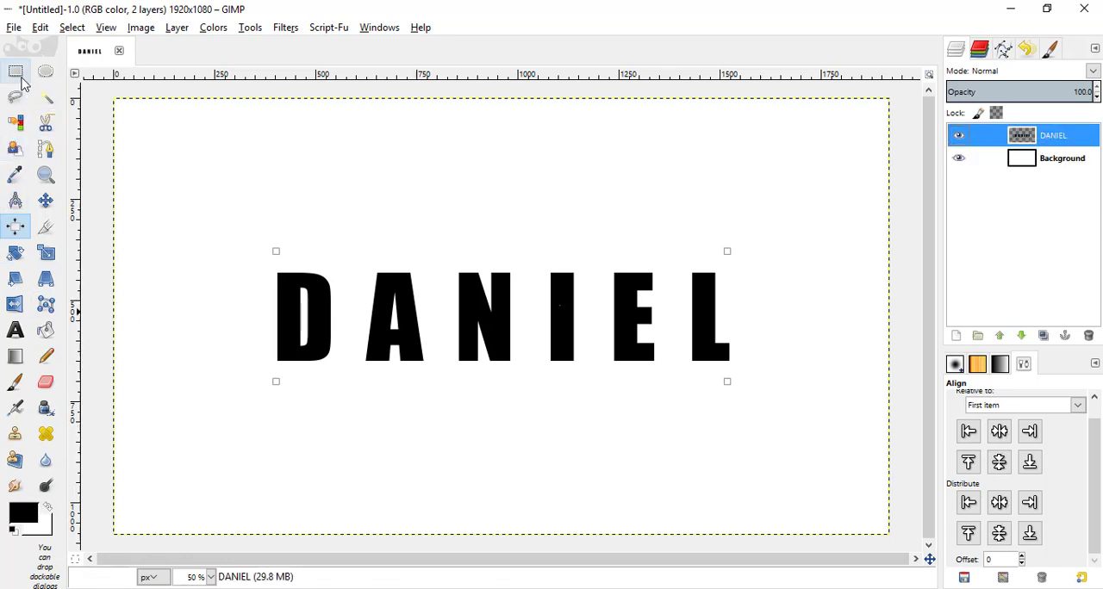
Rectangle-select the lower half of DANIEL, shift that strip right, and anchor it.
click(12, 69)
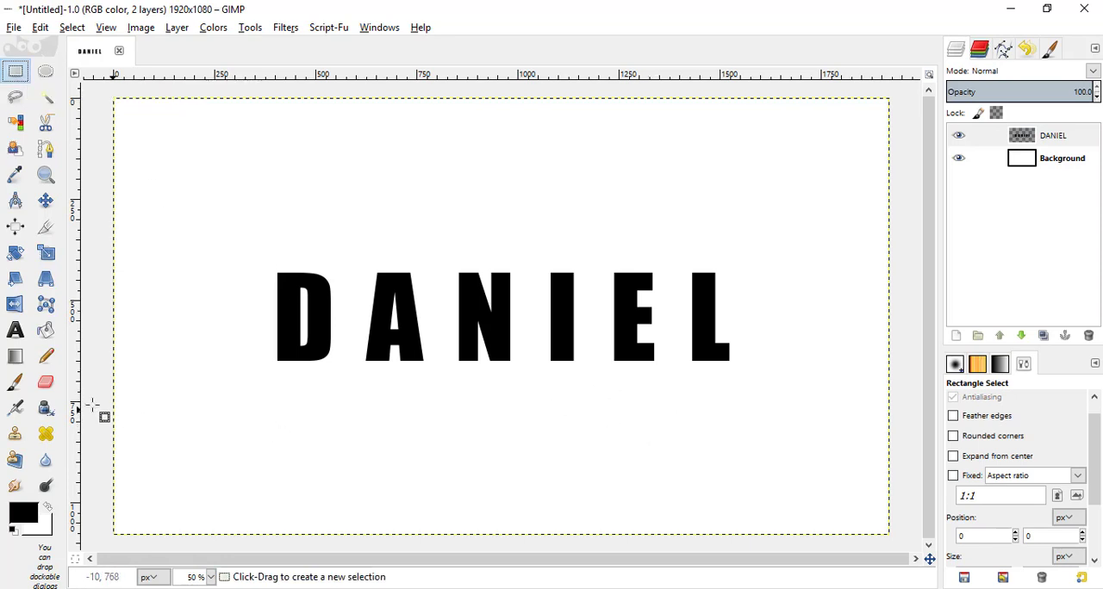
mouse_move(261, 318)
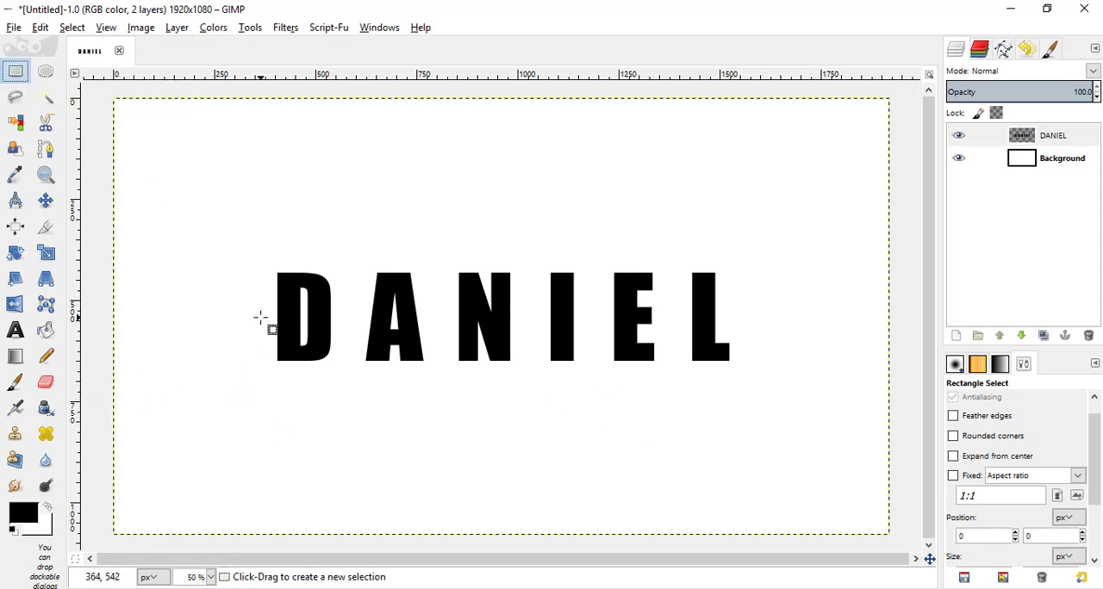
drag(261, 318, 784, 399)
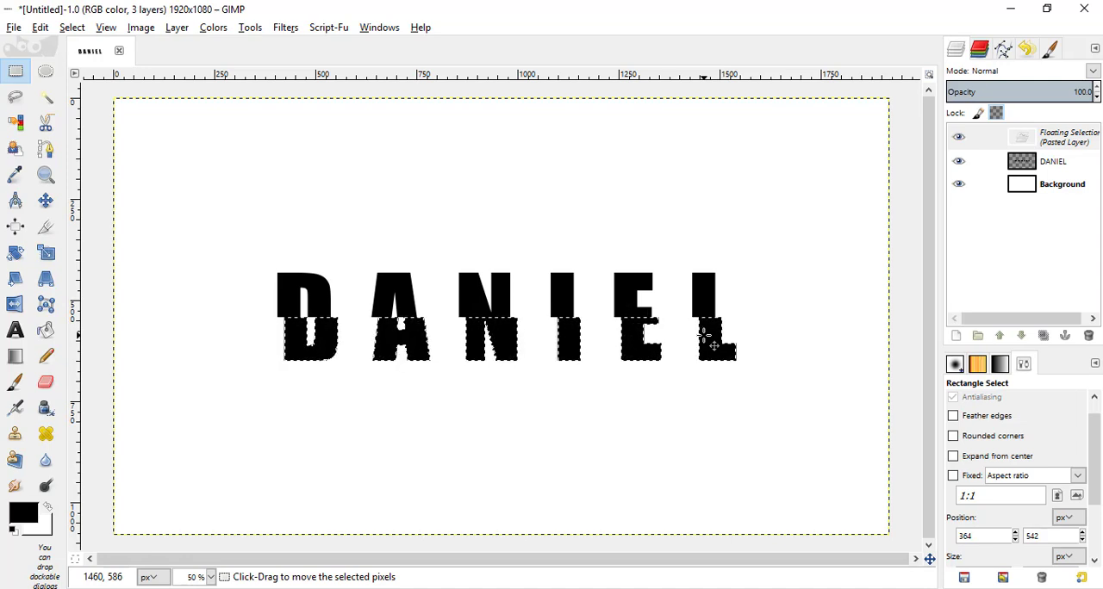
click(1064, 336)
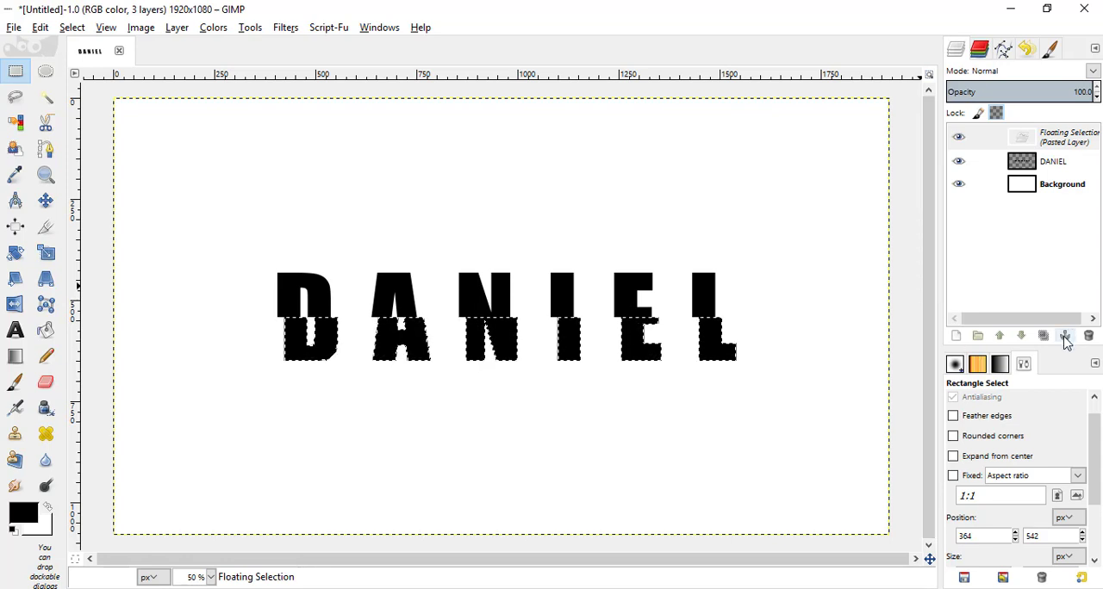
mouse_move(1063, 337)
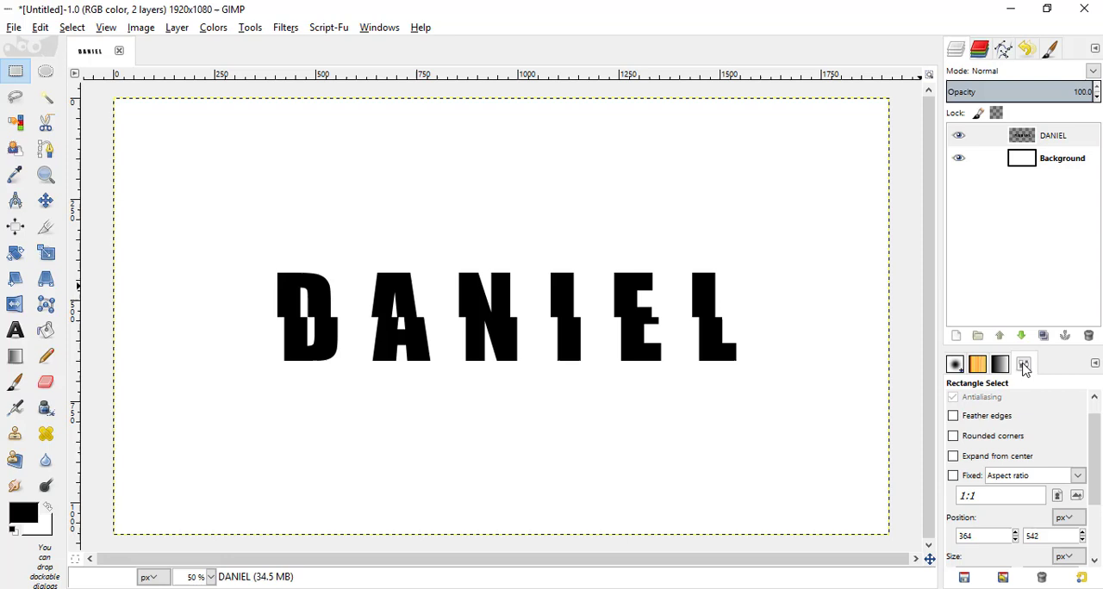
Select a thin bottom strip of the letters, shift it left, and anchor it.
drag(241, 345, 280, 367)
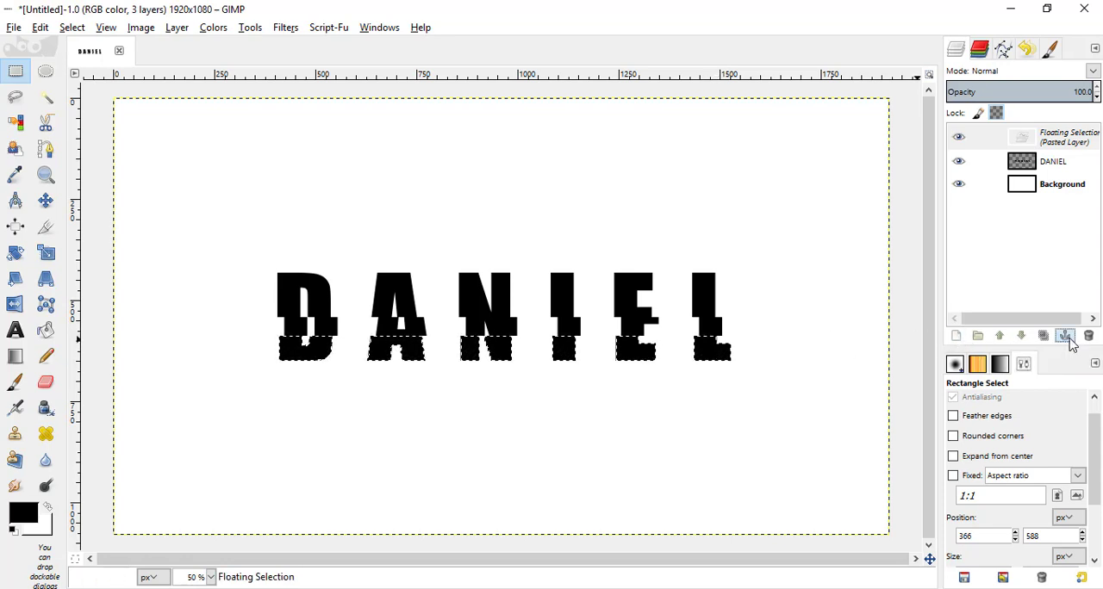
click(1065, 336)
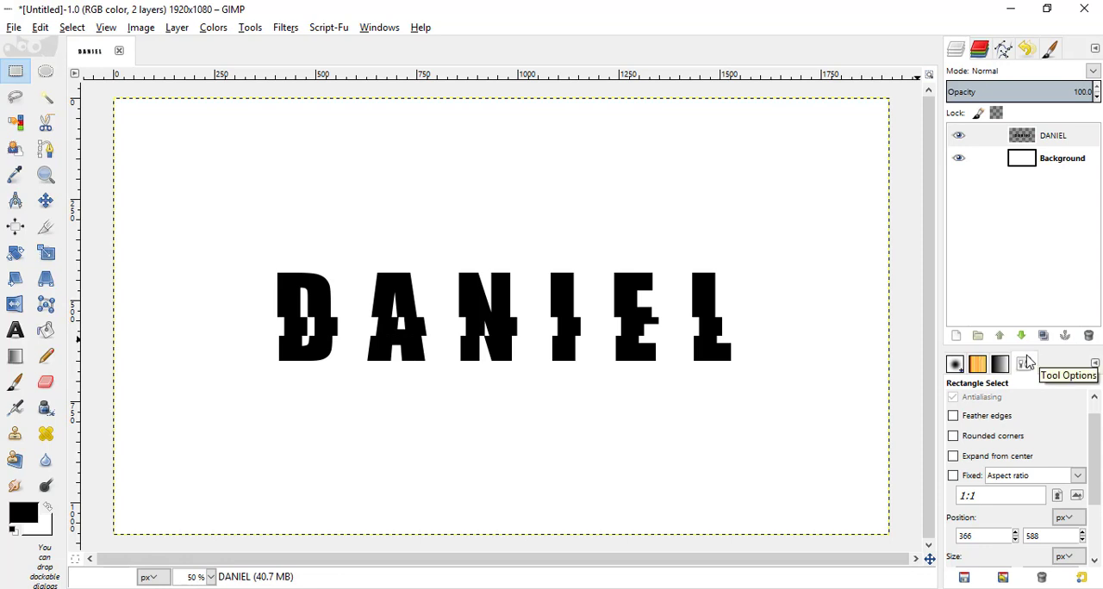
mouse_move(792, 6)
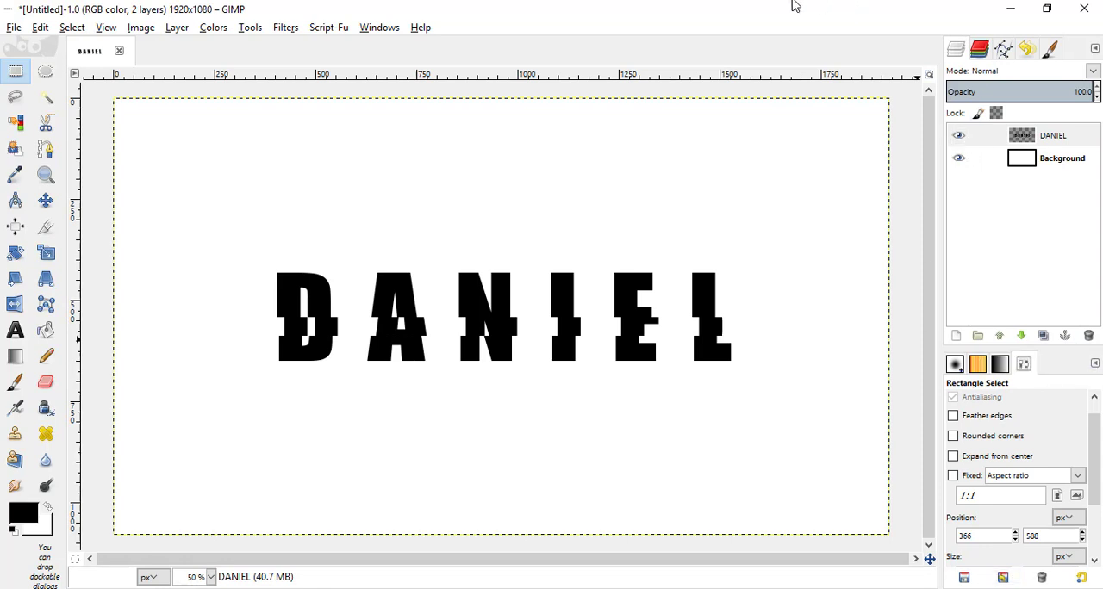
mouse_move(261, 289)
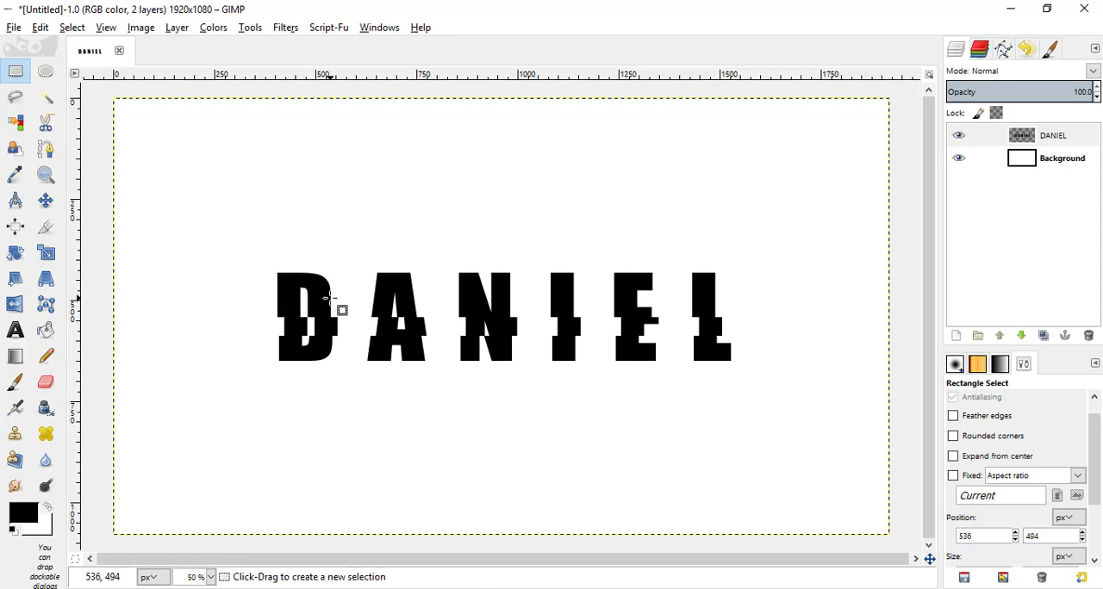
mouse_move(272, 283)
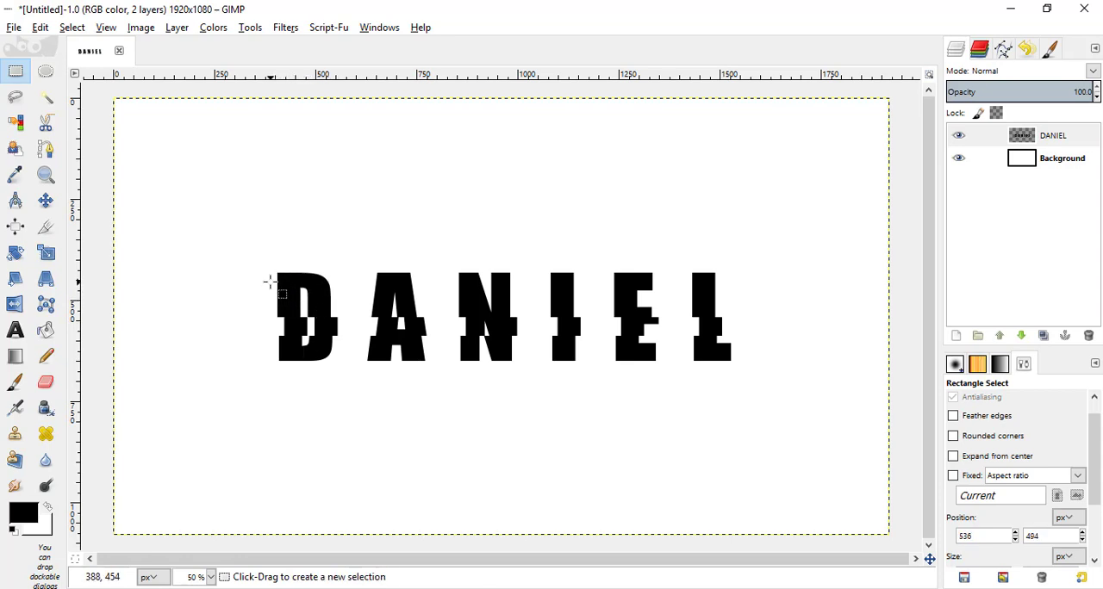
Select a small strip at the top of the D, move it left, and anchor it.
drag(271, 279, 322, 297)
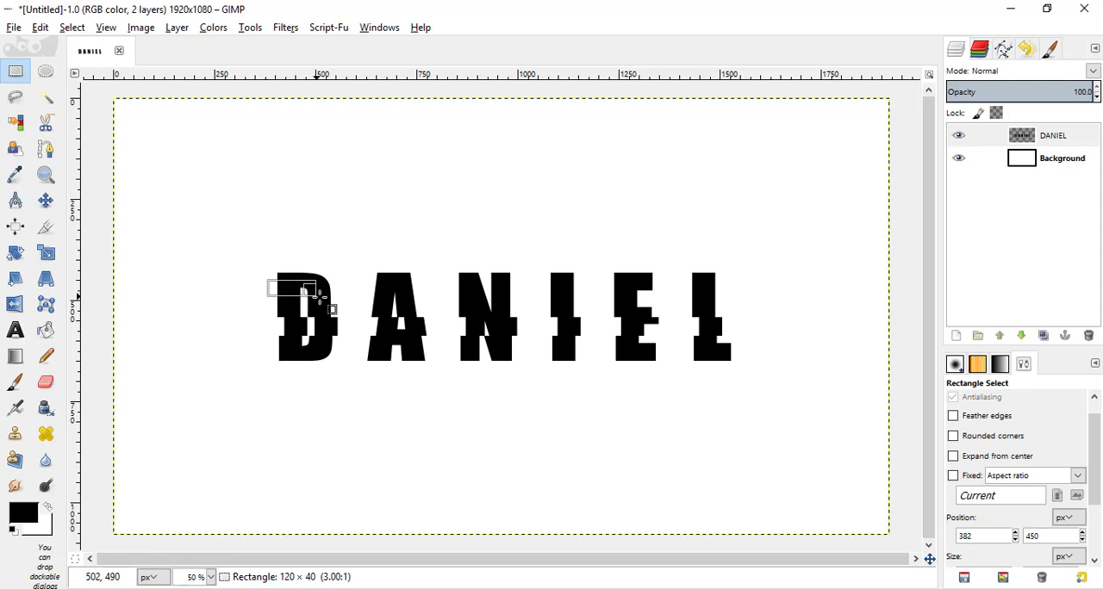
drag(310, 298, 301, 282)
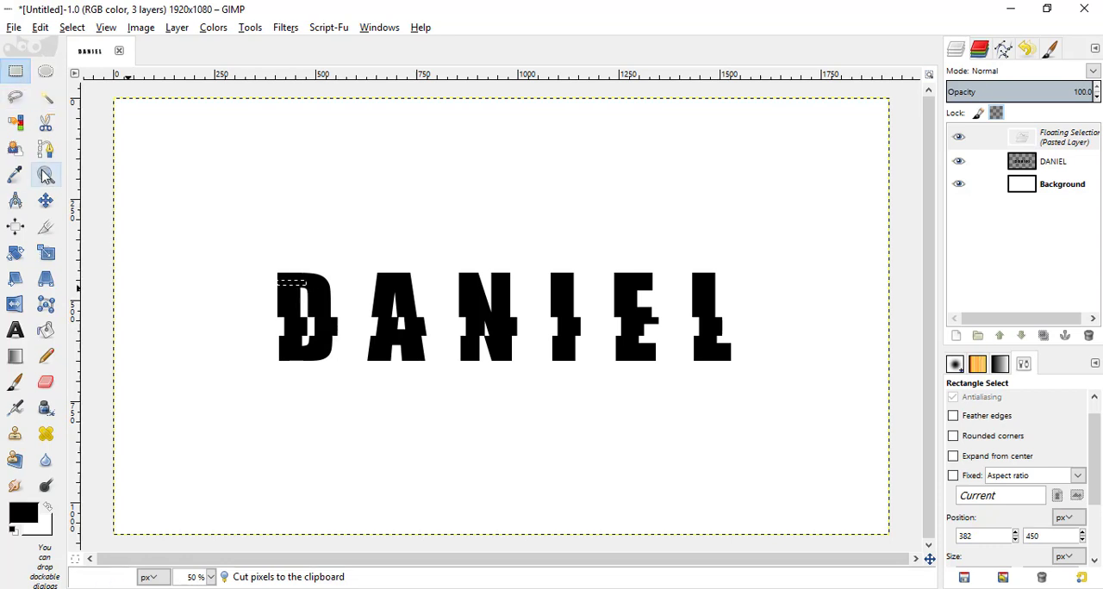
click(45, 199)
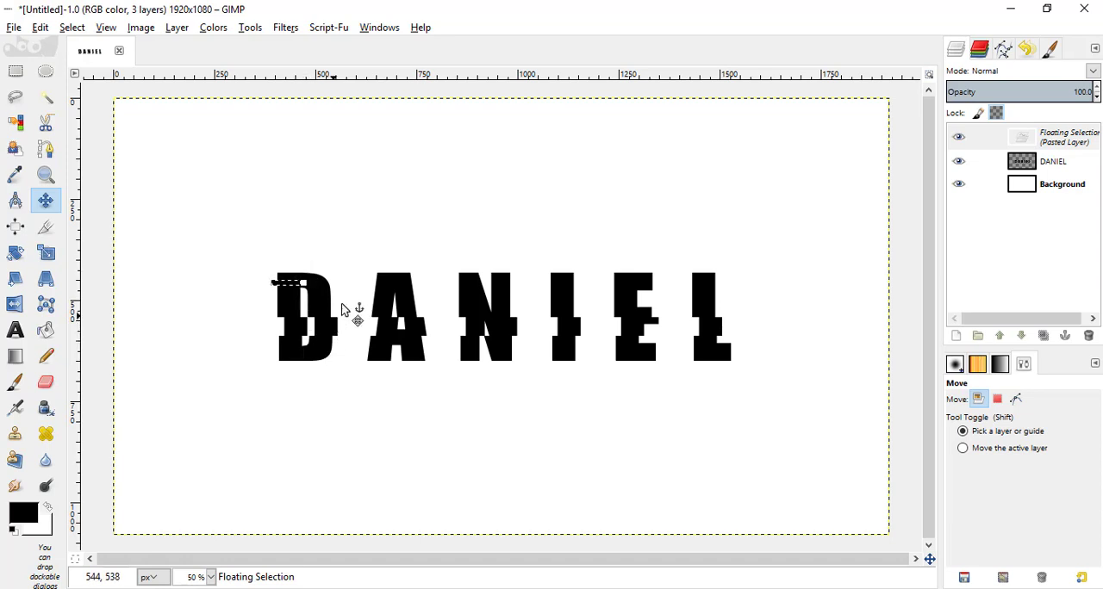
mouse_move(1060, 334)
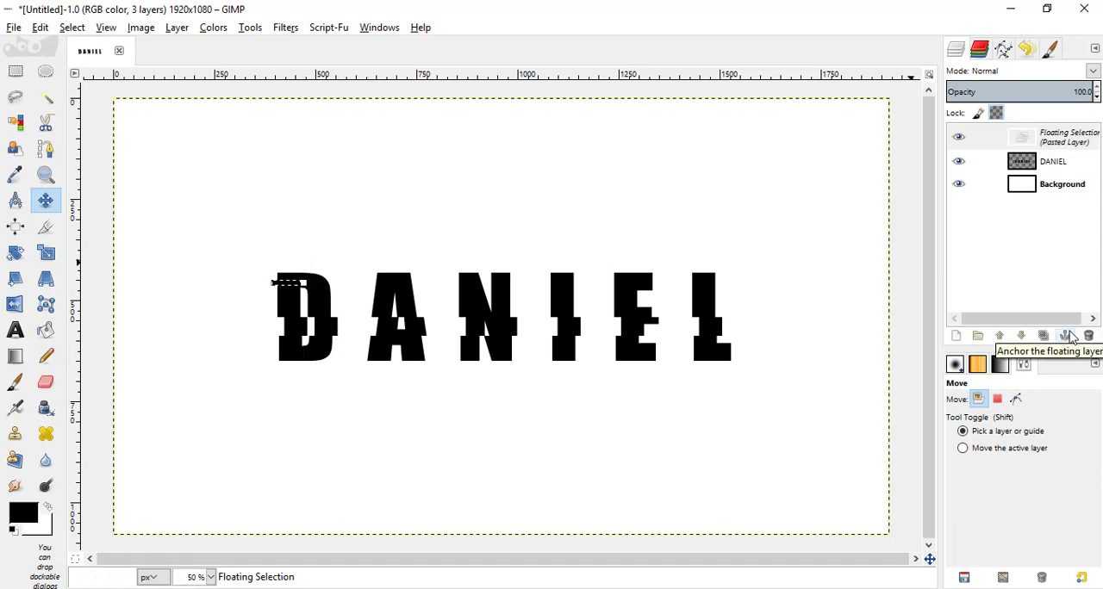
click(1067, 332)
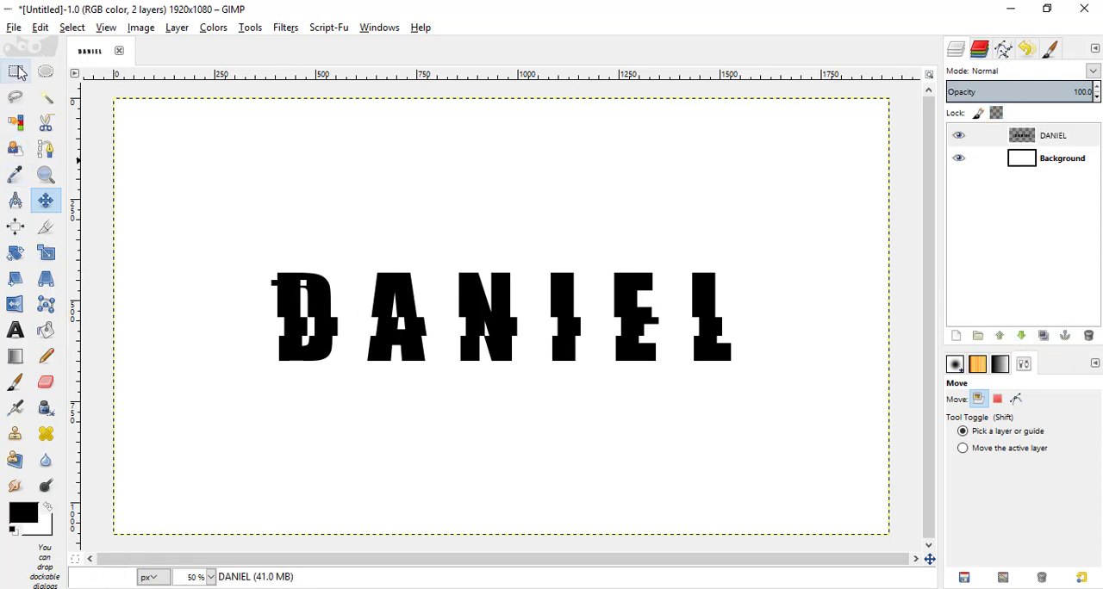
Rectangle-select a slice across the top of the I.
click(15, 70)
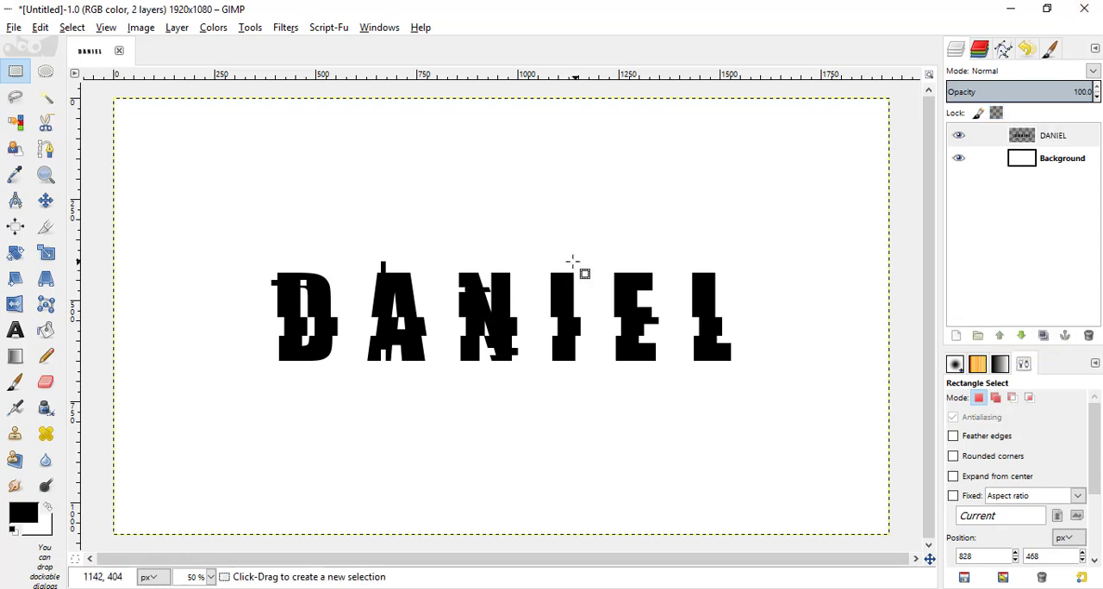
drag(602, 257, 672, 291)
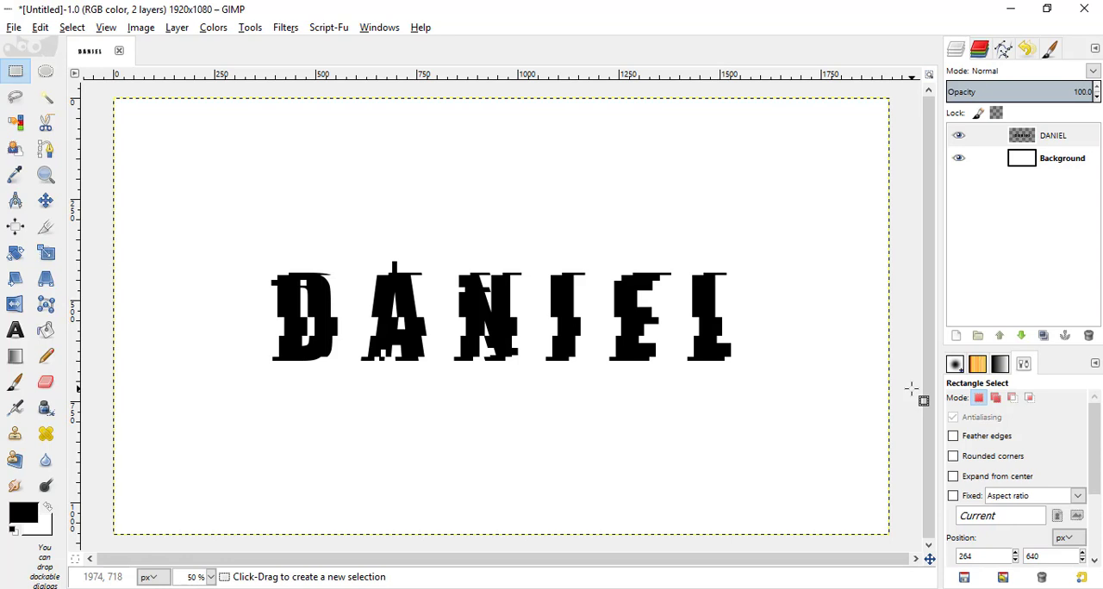
mouse_move(909, 389)
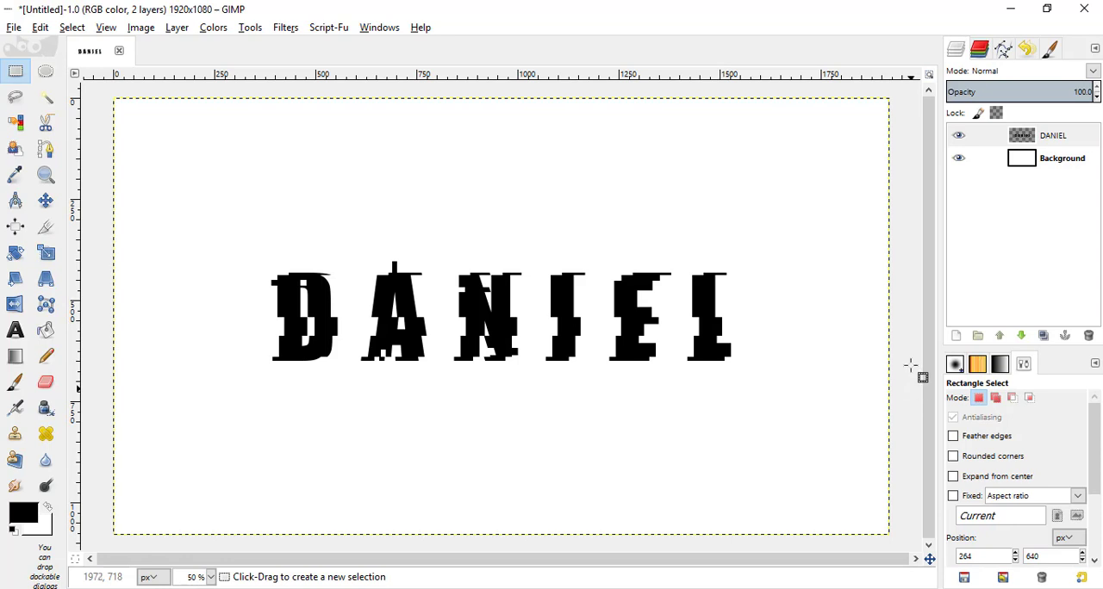
Apply Alpha to Selection on the DANIEL layer, hide it, and start a new layer.
click(1041, 133)
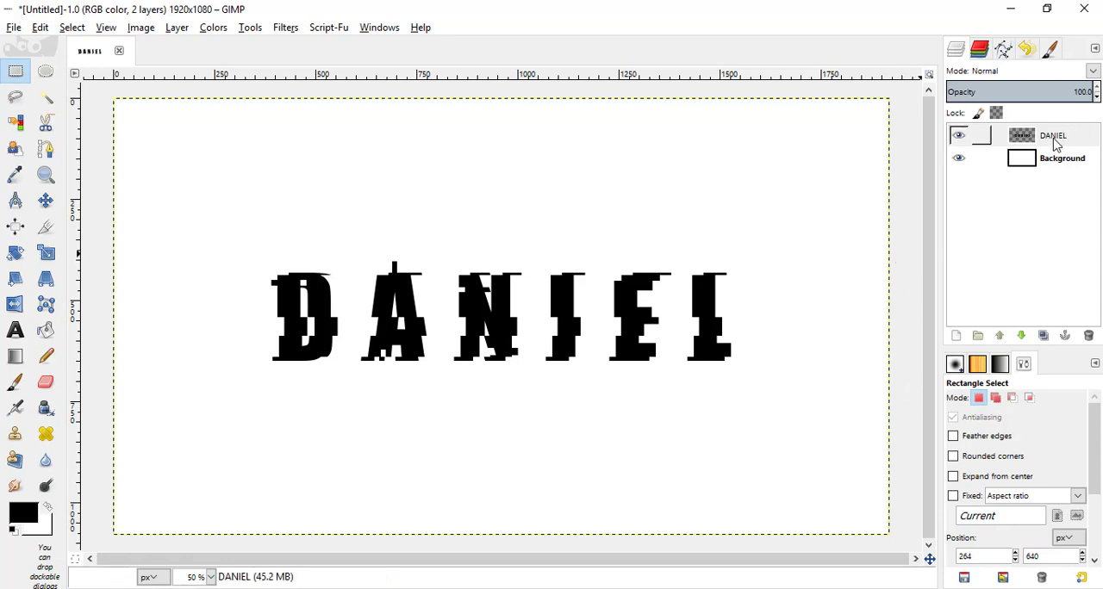
right_click(1049, 135)
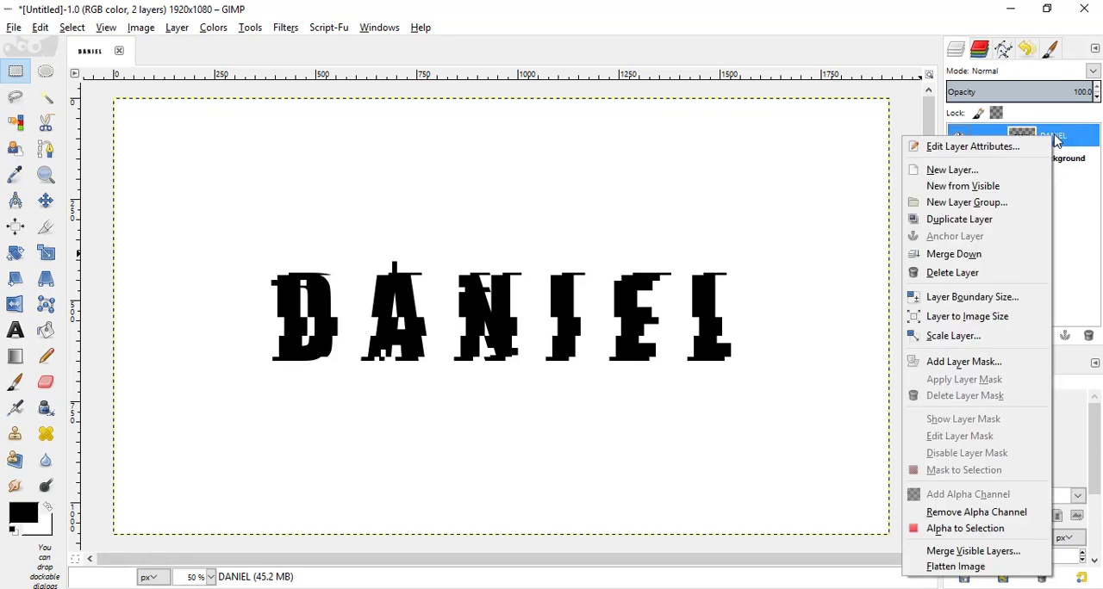
mouse_move(965, 528)
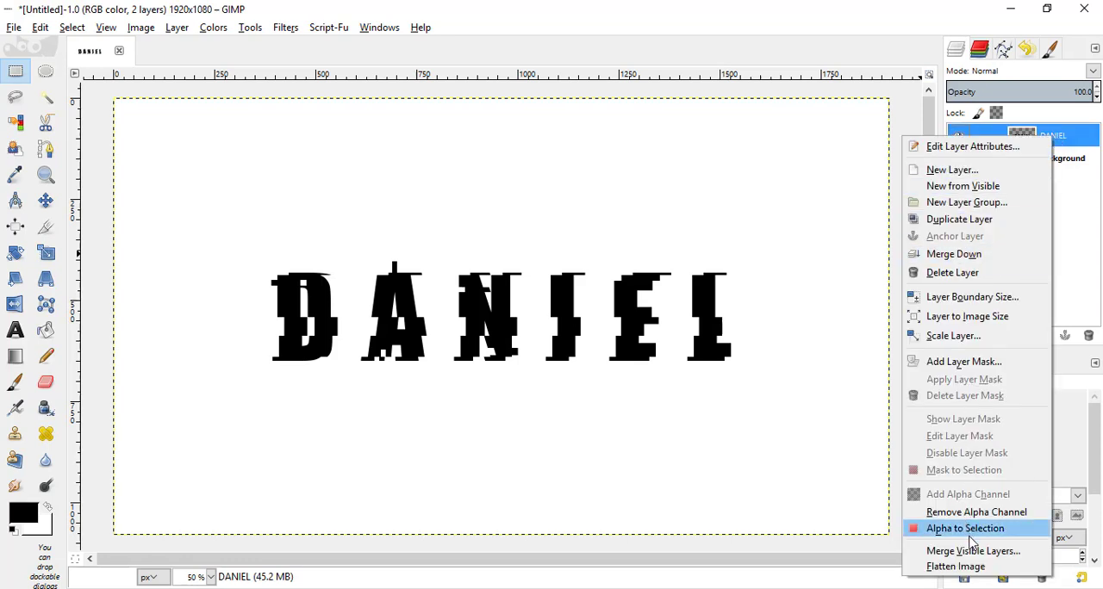
click(964, 528)
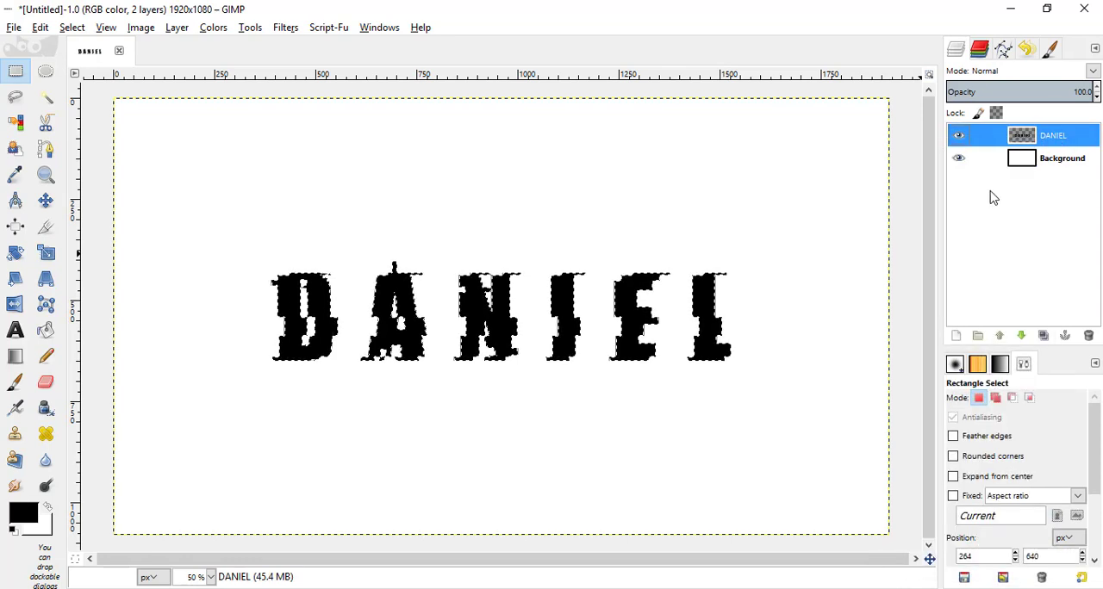
click(959, 136)
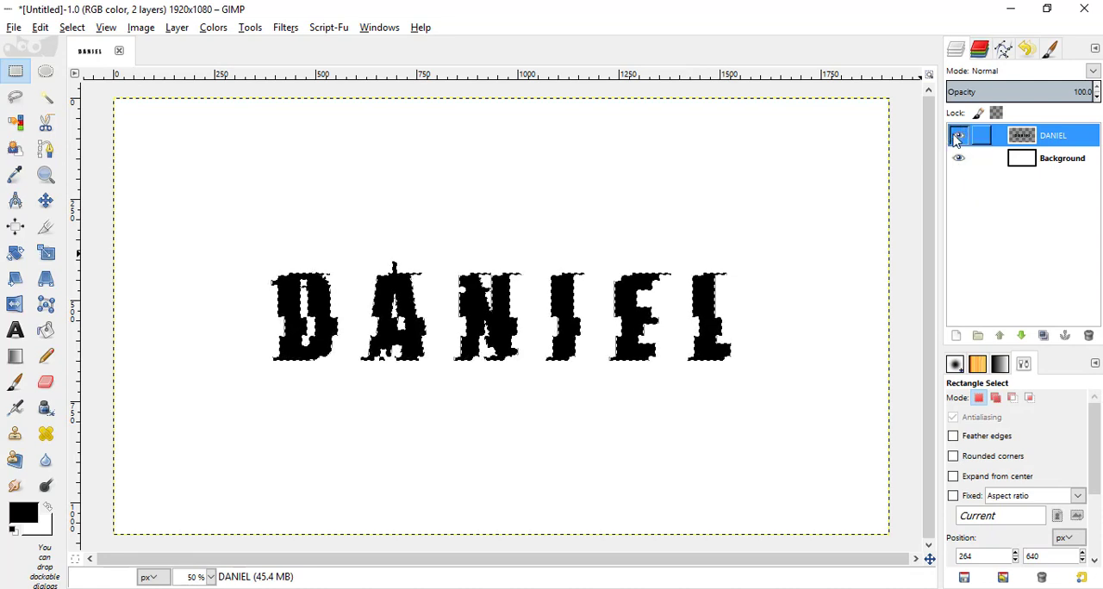
click(959, 135)
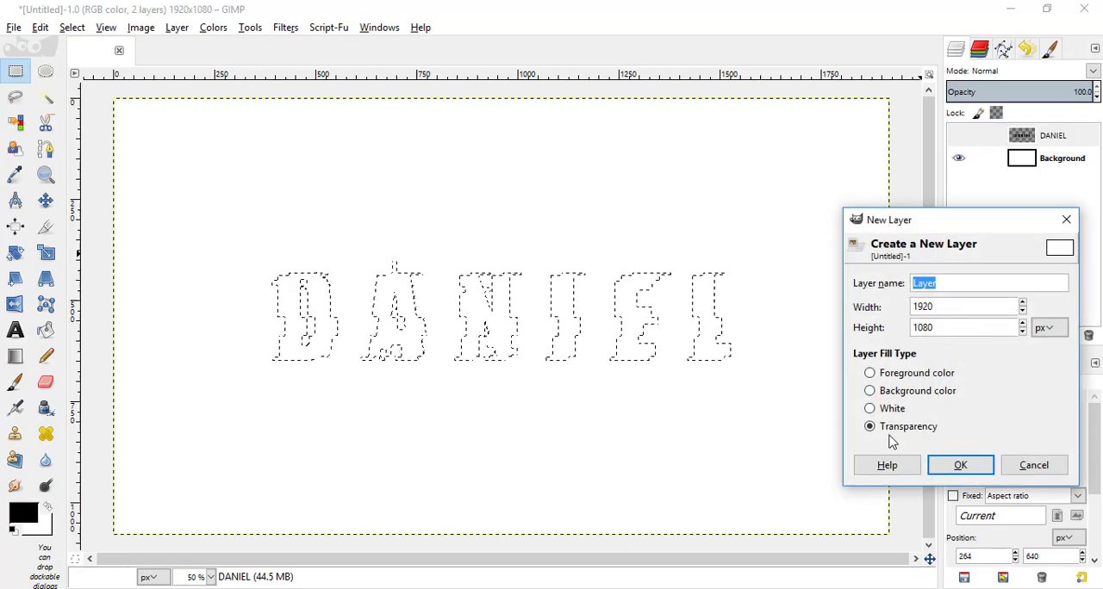
Add the transparent layer and bucket-fill the letter selection with red ff0000.
click(961, 465)
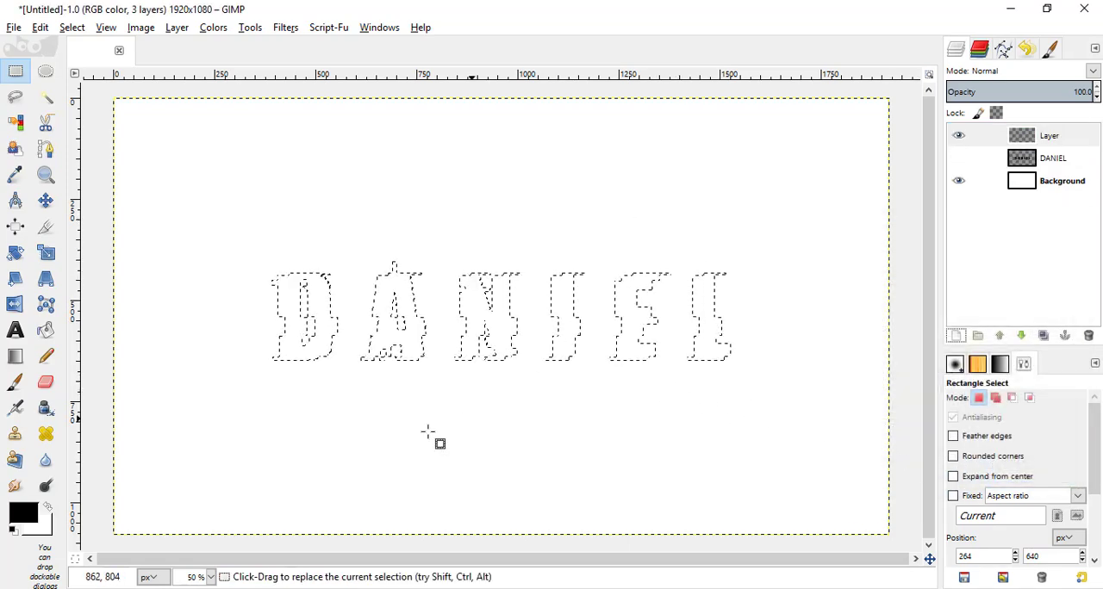
mouse_move(19, 515)
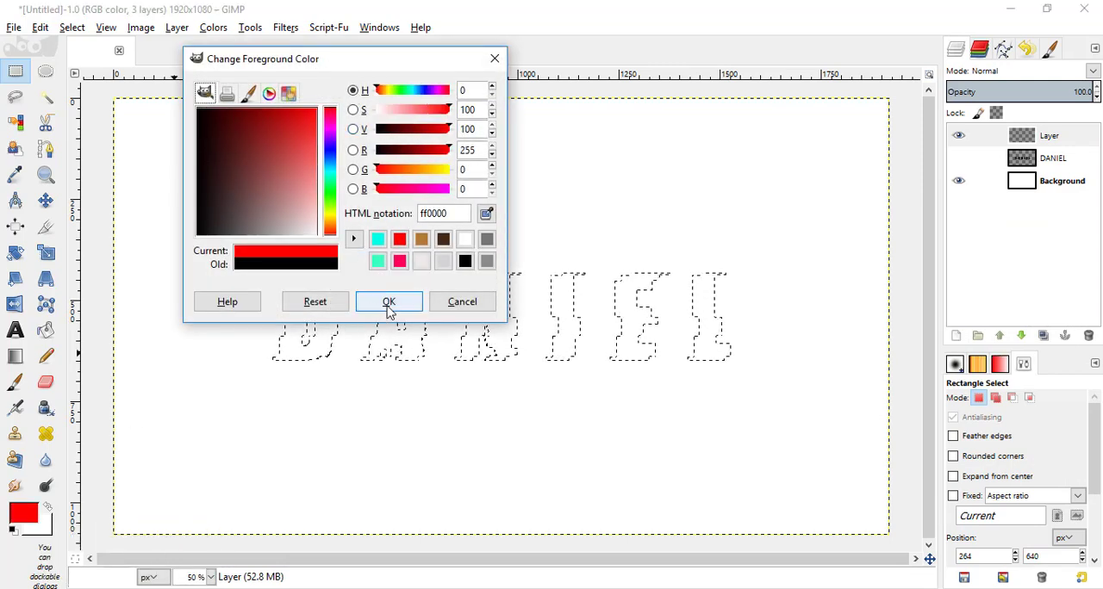
click(389, 301)
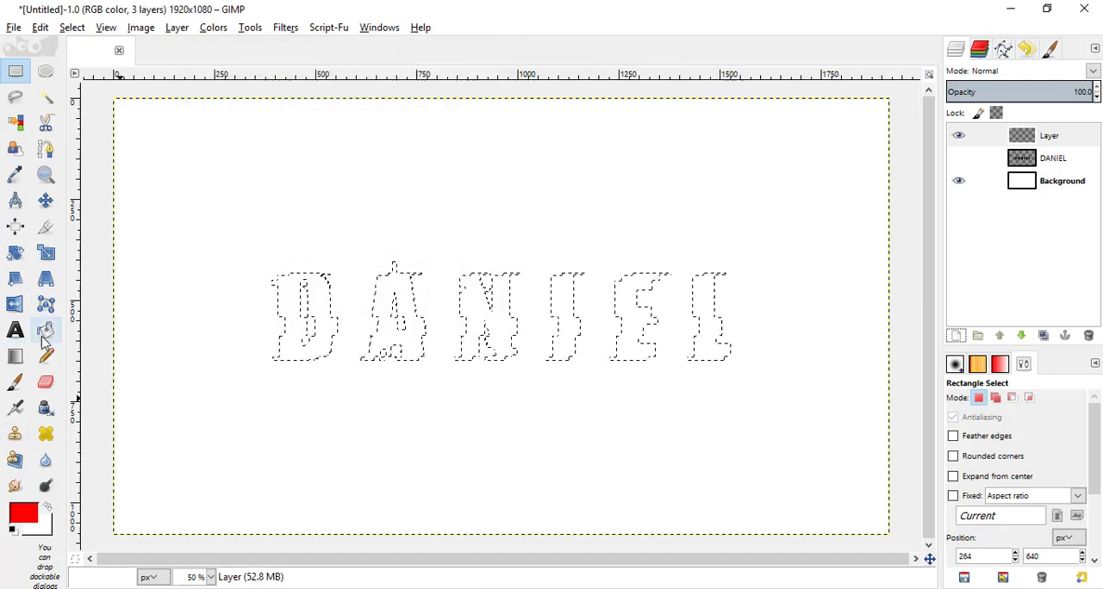
mouse_move(47, 335)
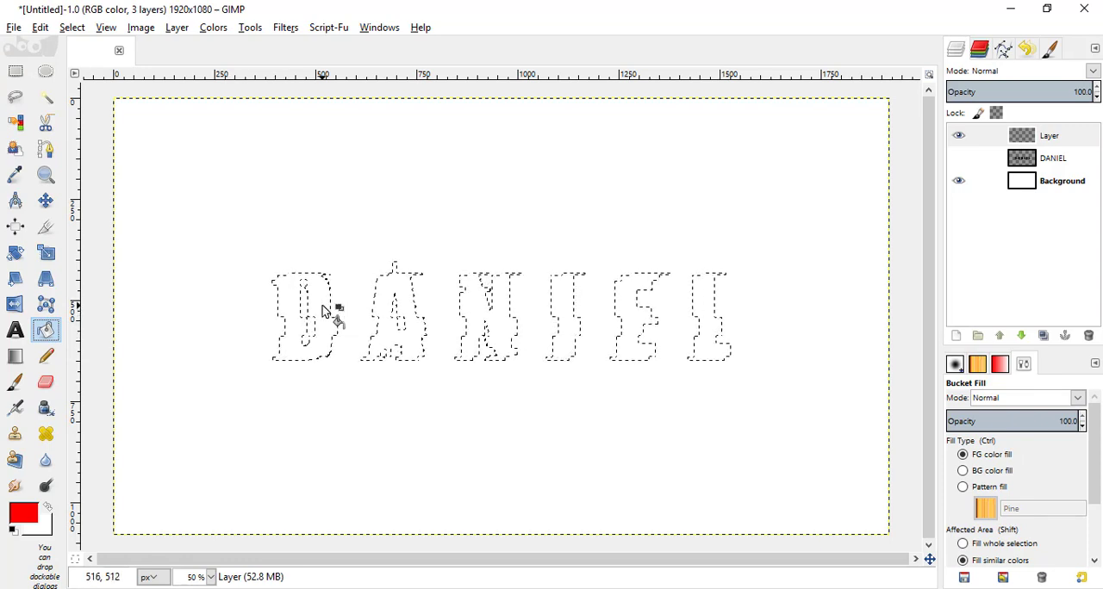
click(324, 314)
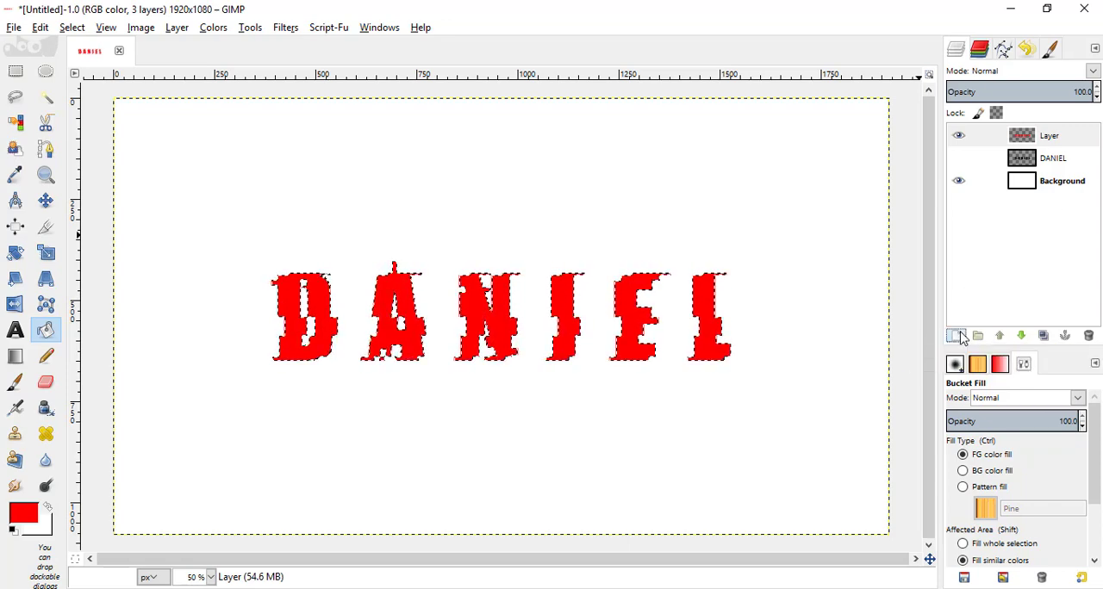
Add another transparent layer and bucket-fill the DANIEL letter selection with cyan 00f0ff.
click(954, 335)
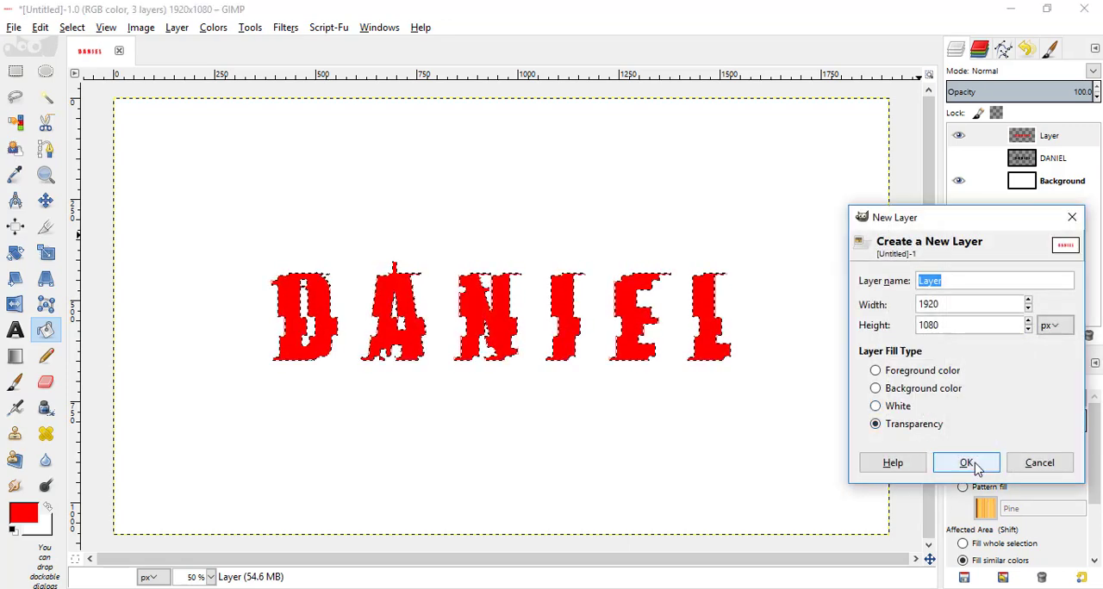
click(966, 463)
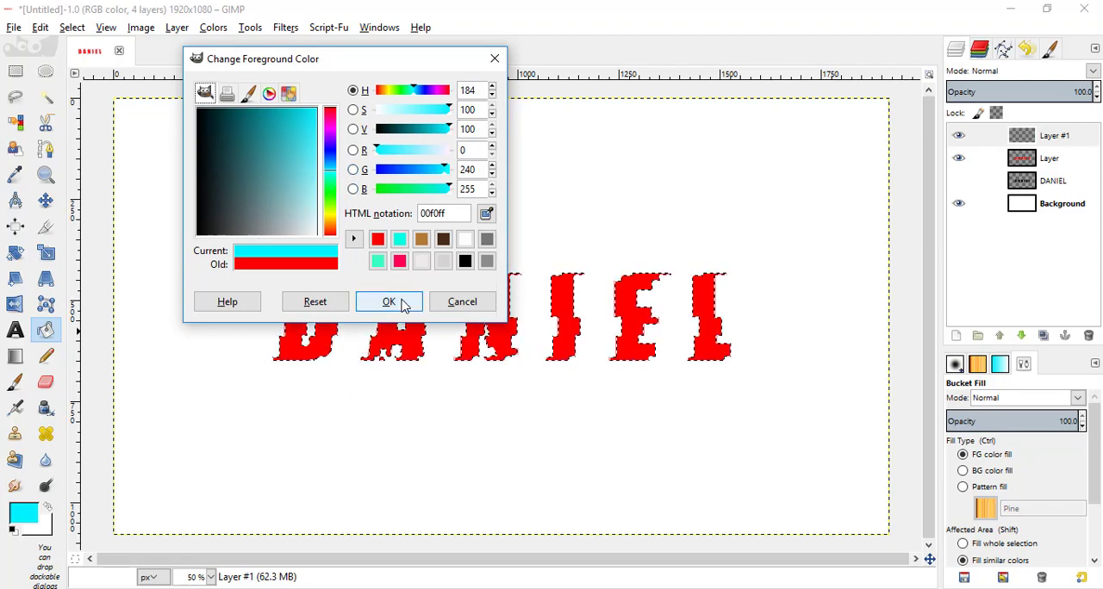
click(389, 302)
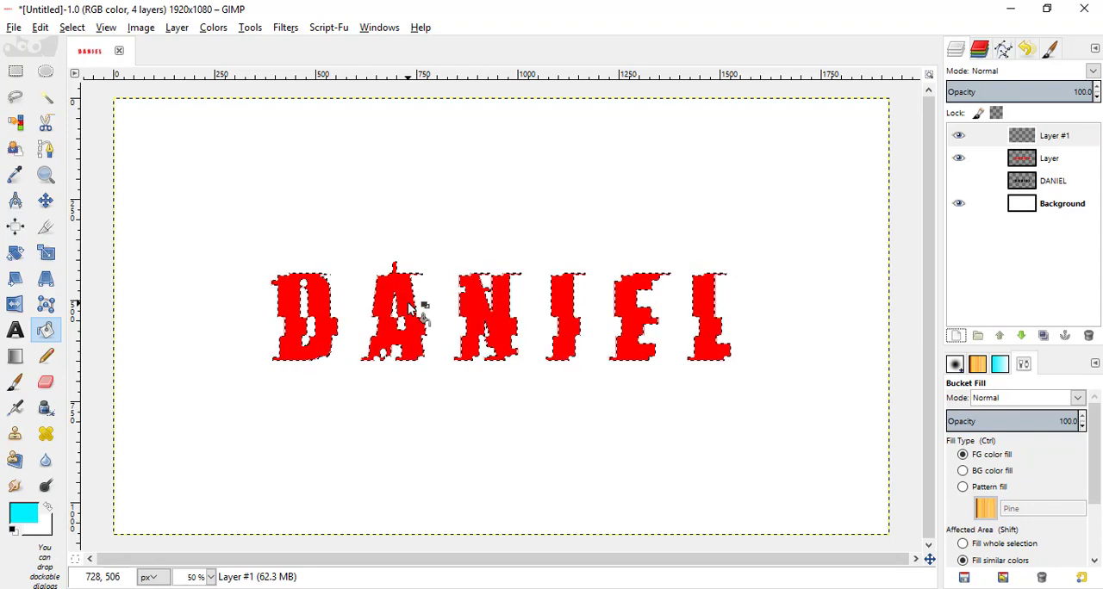
click(412, 317)
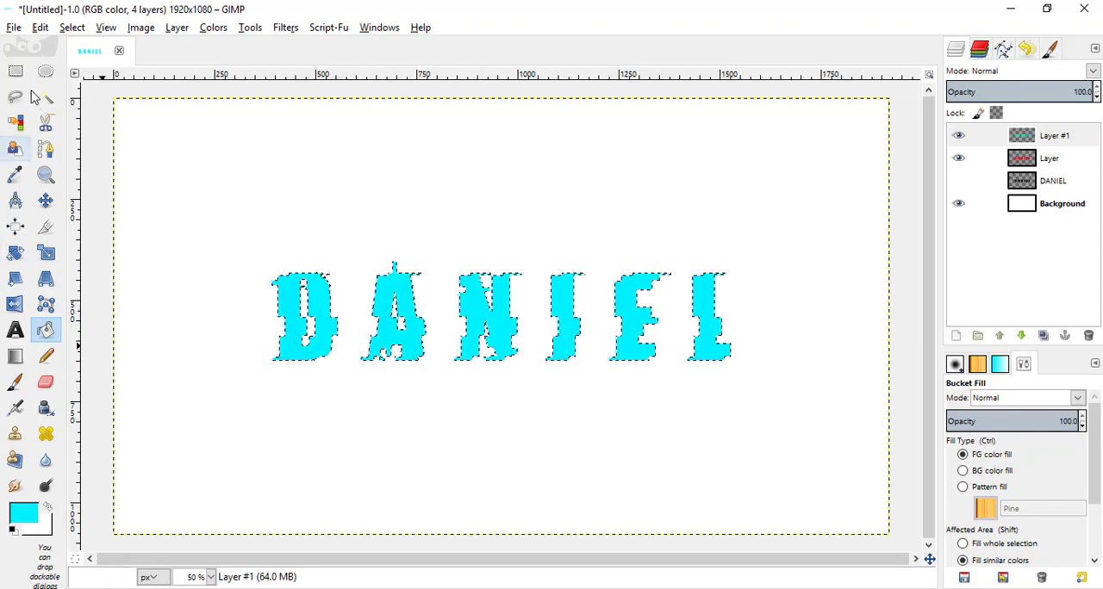
click(72, 27)
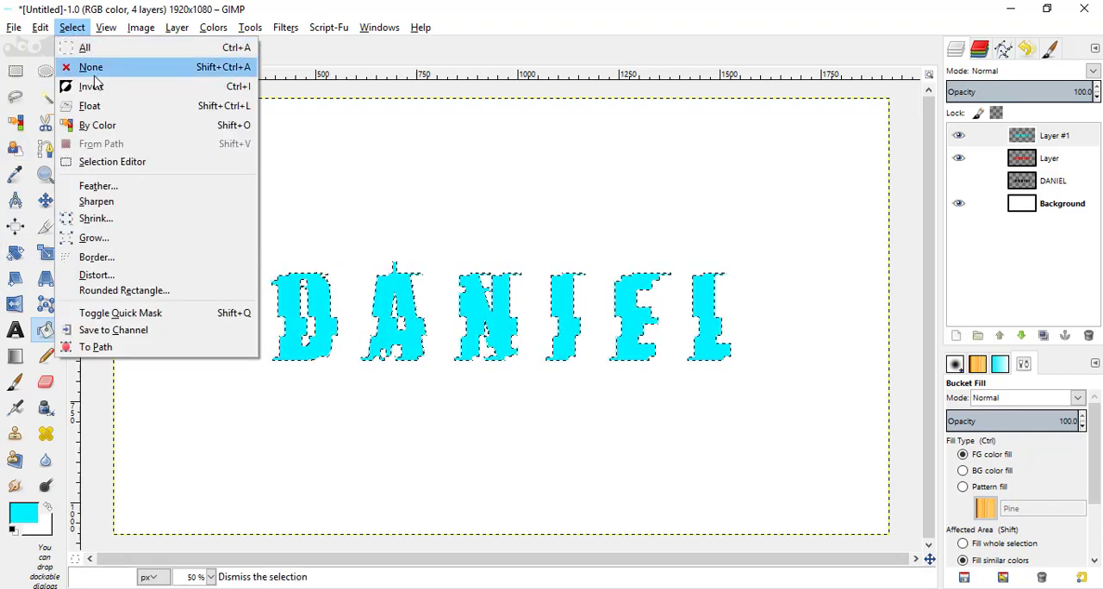
Clear the selection, shift the cyan letters with the Move tool, and make Layer #1 active.
click(94, 66)
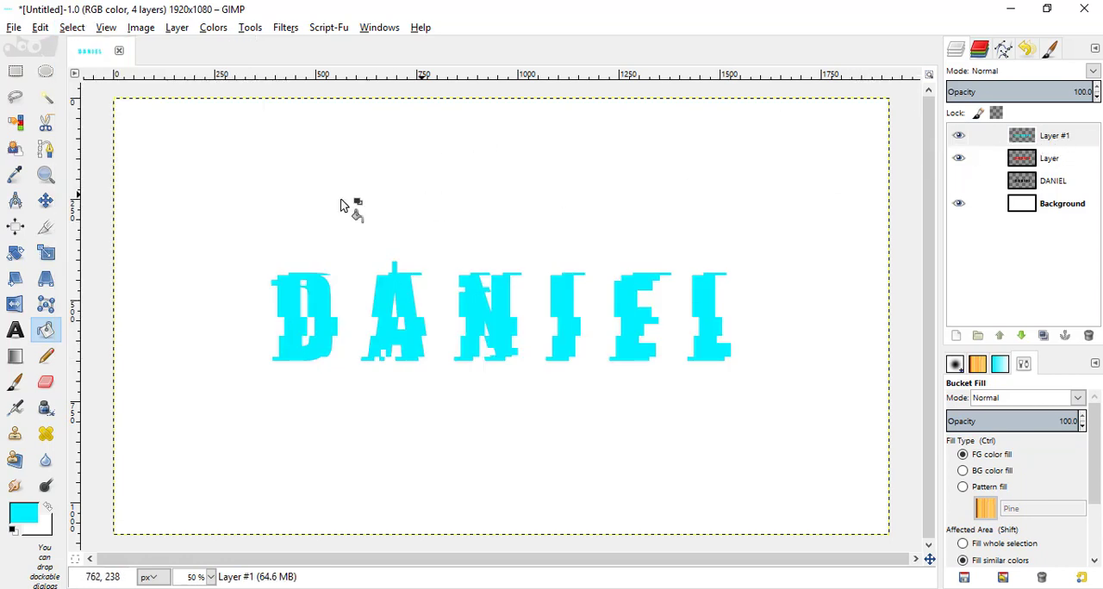
mouse_move(46, 201)
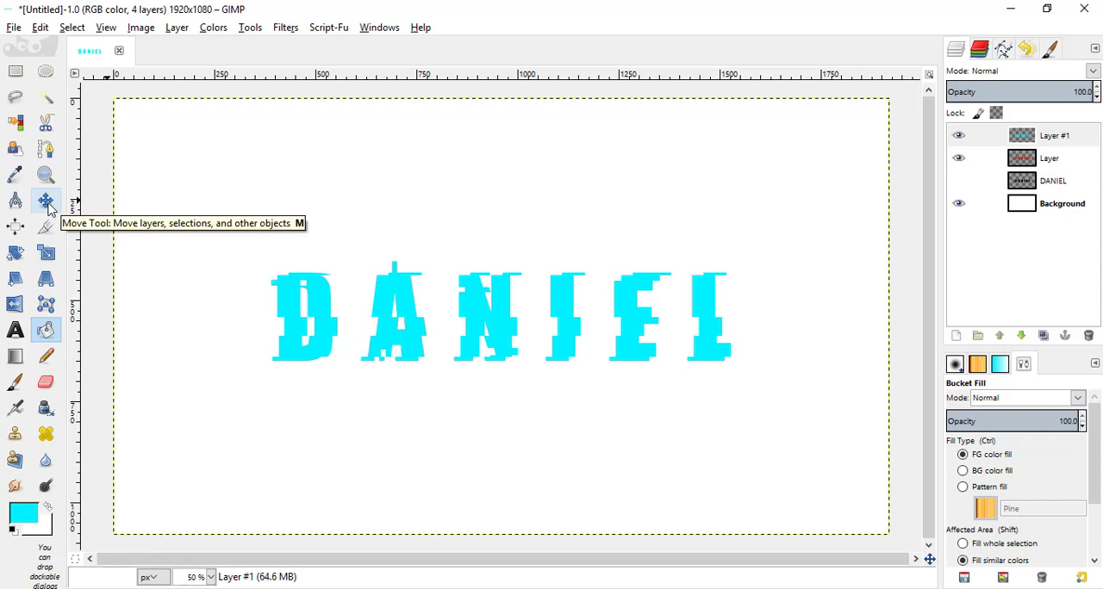
click(40, 201)
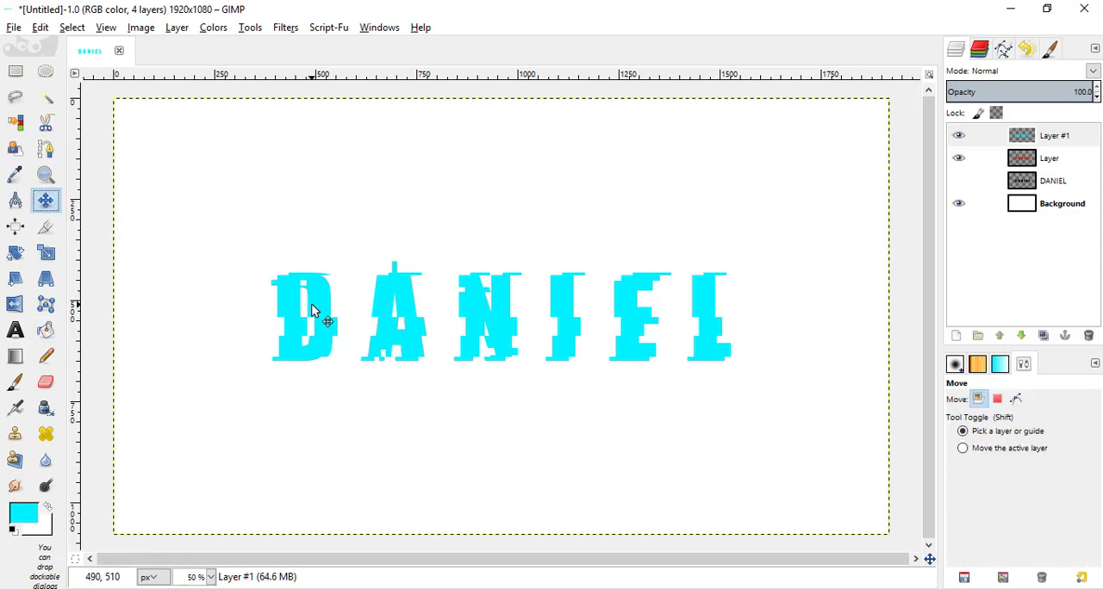
mouse_move(318, 314)
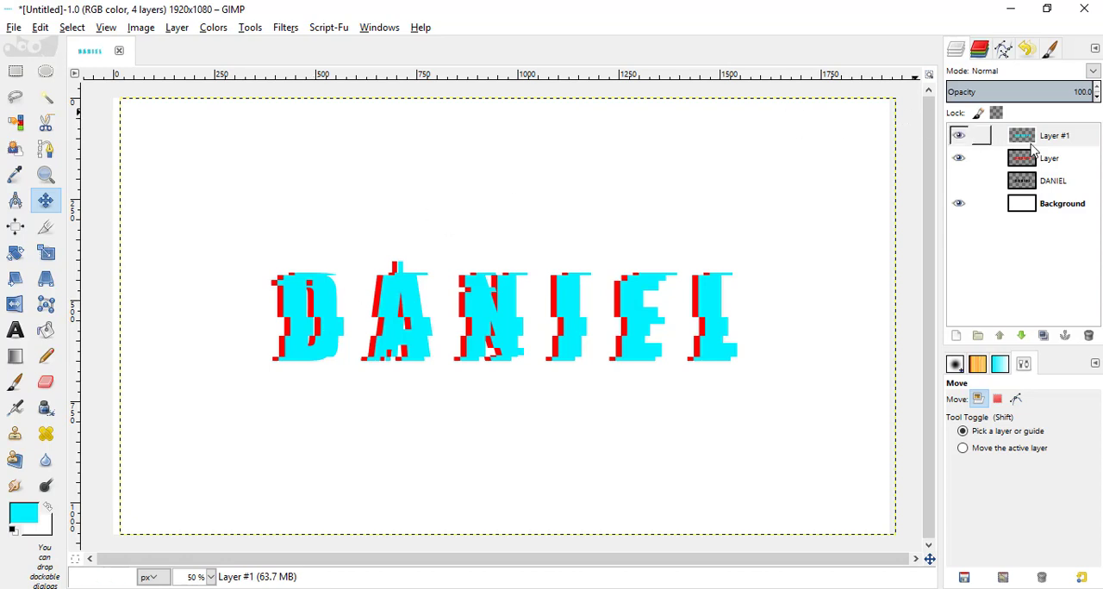
click(1047, 135)
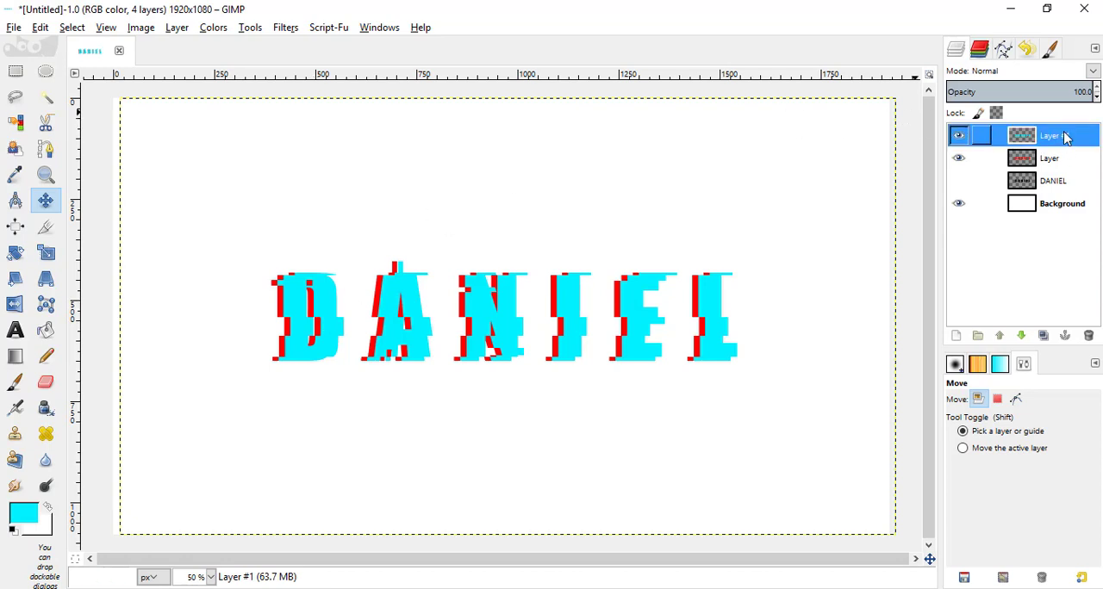